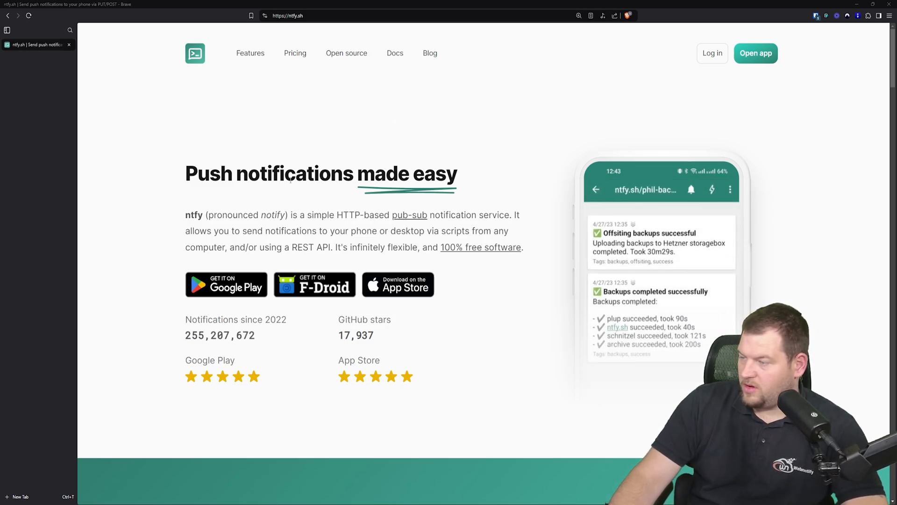
Step: Switch the publishing code example from curl to JavaScript, then to Python
{"action": "scroll", "scroll_direction": "down", "scroll_amount": 3}
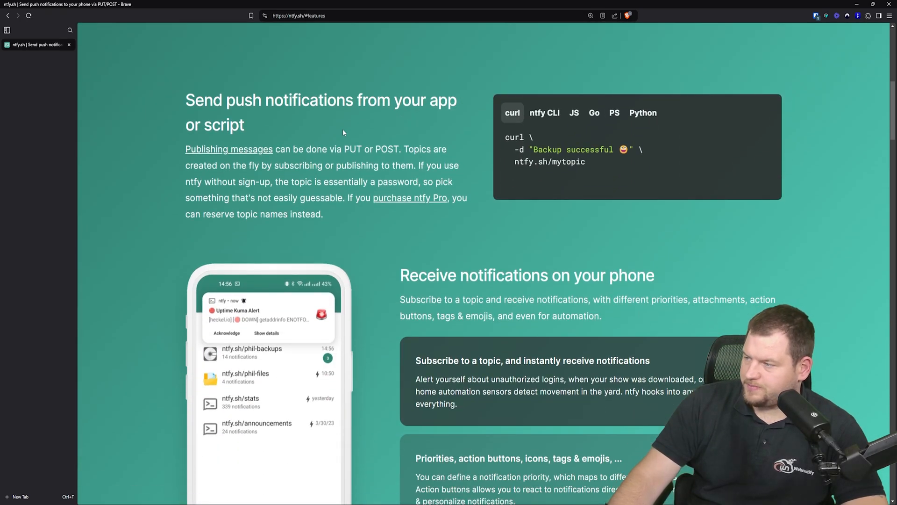
{"action": "mouse_move", "coordinate": [340, 130]}
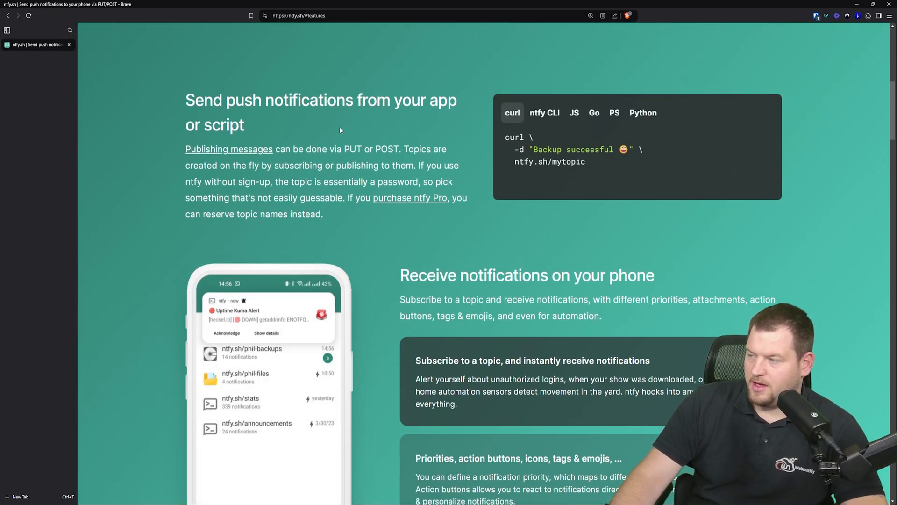
{"action": "mouse_move", "coordinate": [372, 114]}
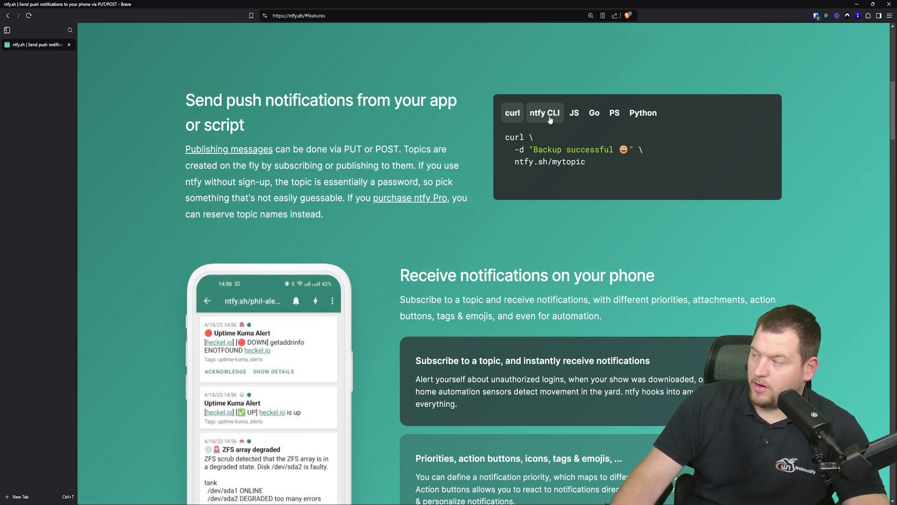
{"action": "left_click", "coordinate": [574, 112]}
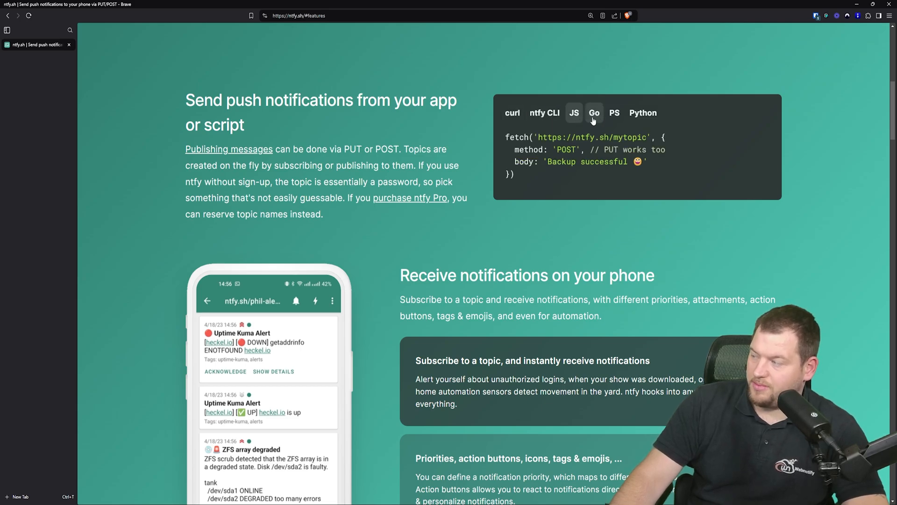
{"action": "left_click", "coordinate": [643, 113]}
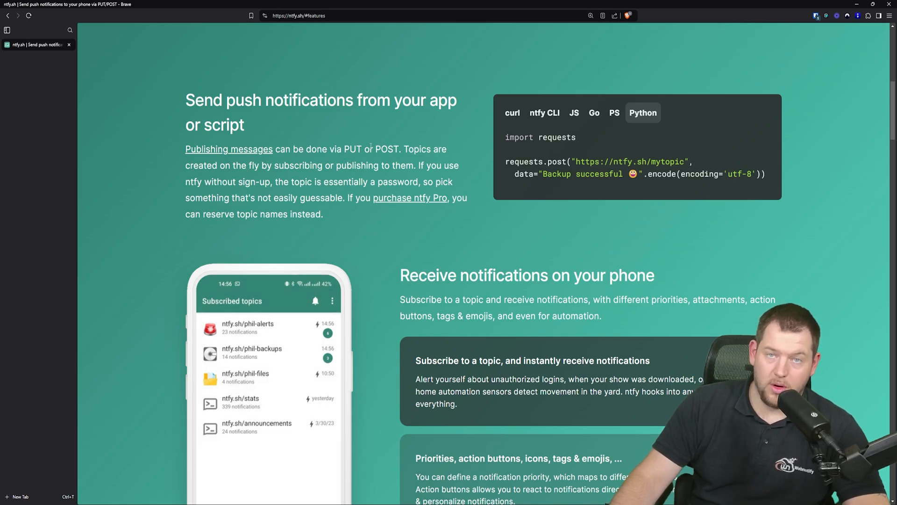
Step: Scroll through the phone and desktop notification features of the overview
{"action": "scroll", "scroll_direction": "down", "scroll_amount": 3}
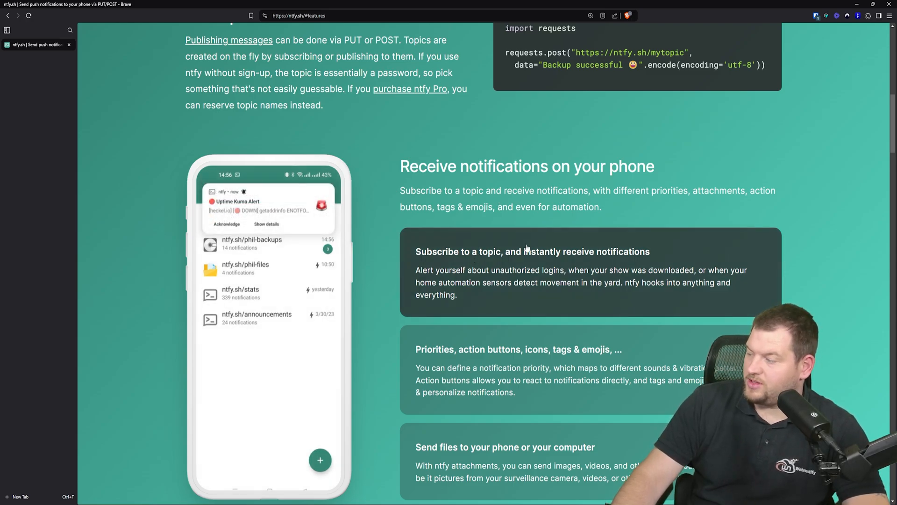
{"action": "mouse_move", "coordinate": [547, 248]}
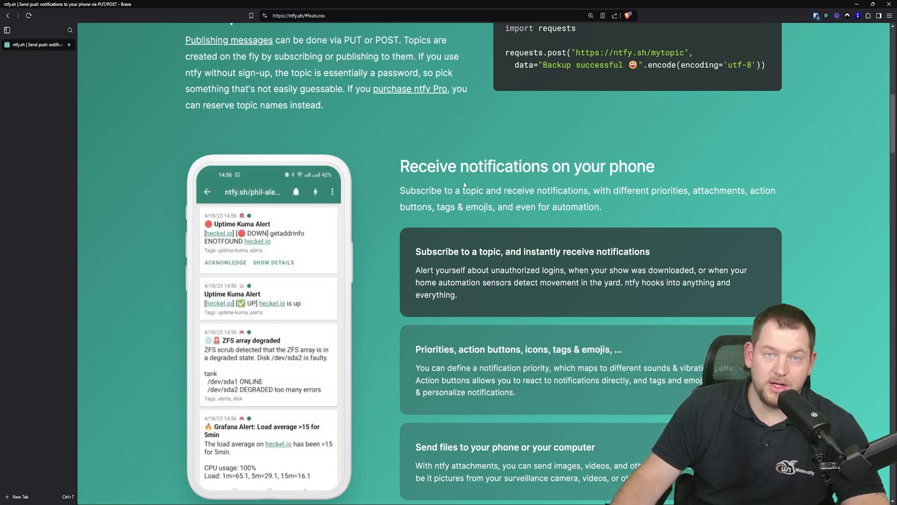
{"action": "scroll", "scroll_direction": "down", "scroll_amount": 3}
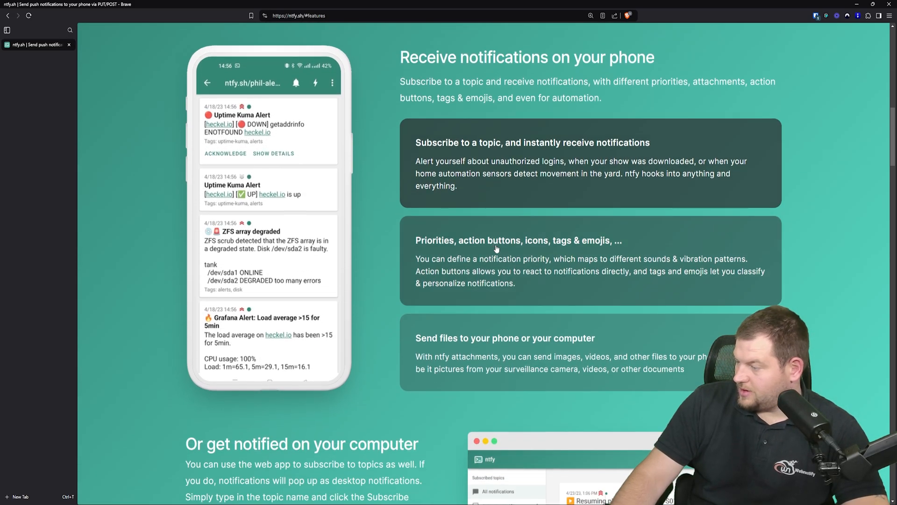
{"action": "scroll", "scroll_direction": "down", "scroll_amount": 3}
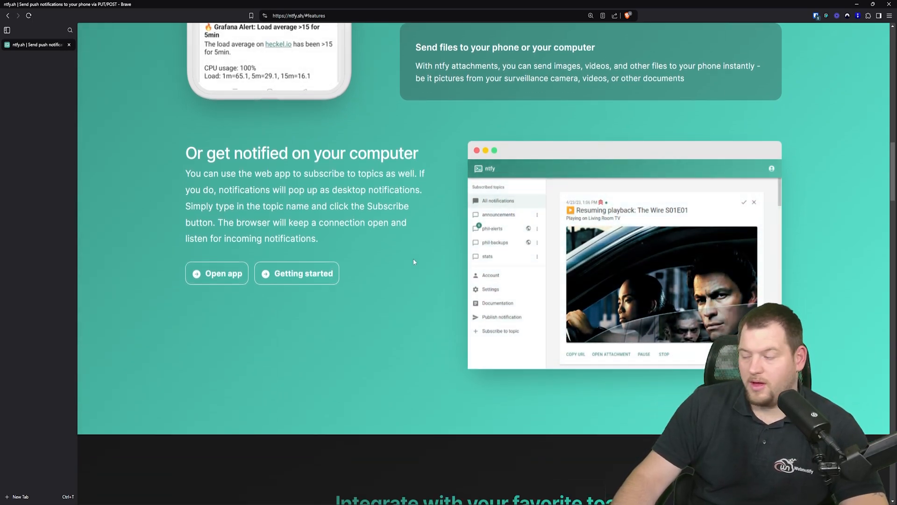
{"action": "scroll", "scroll_direction": "down", "scroll_amount": 3}
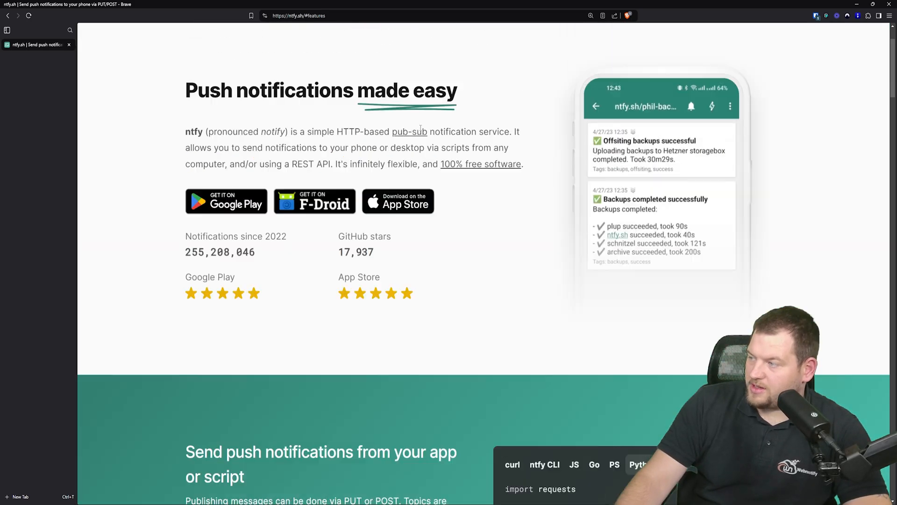
Step: Scroll through the Supporter, Pro and Business plan cards and their limits
{"action": "scroll", "scroll_direction": "down", "scroll_amount": 3}
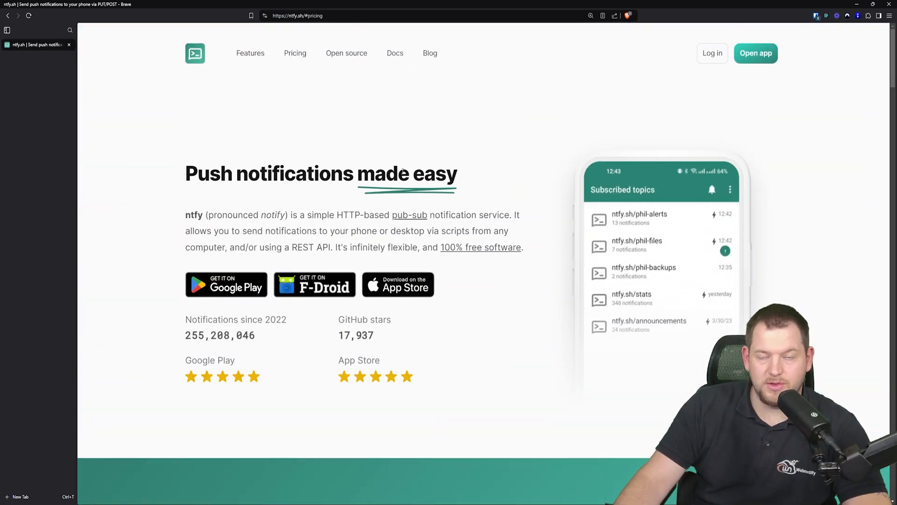
{"action": "scroll", "scroll_direction": "down", "scroll_amount": 3}
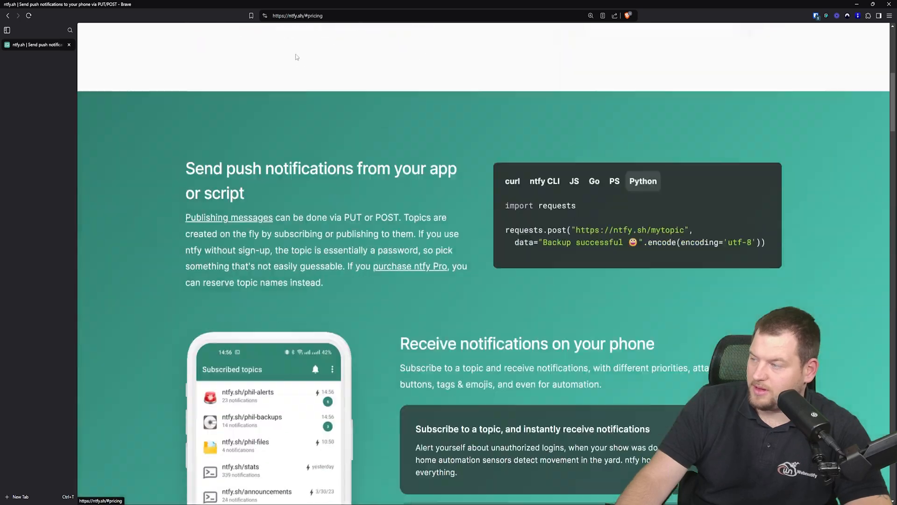
{"action": "scroll", "scroll_direction": "down", "scroll_amount": 3}
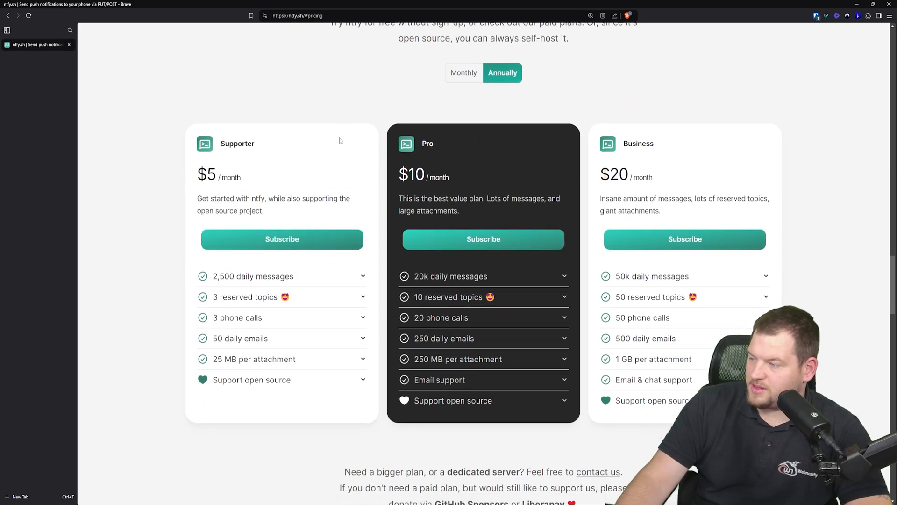
{"action": "scroll", "scroll_direction": "down", "scroll_amount": 3}
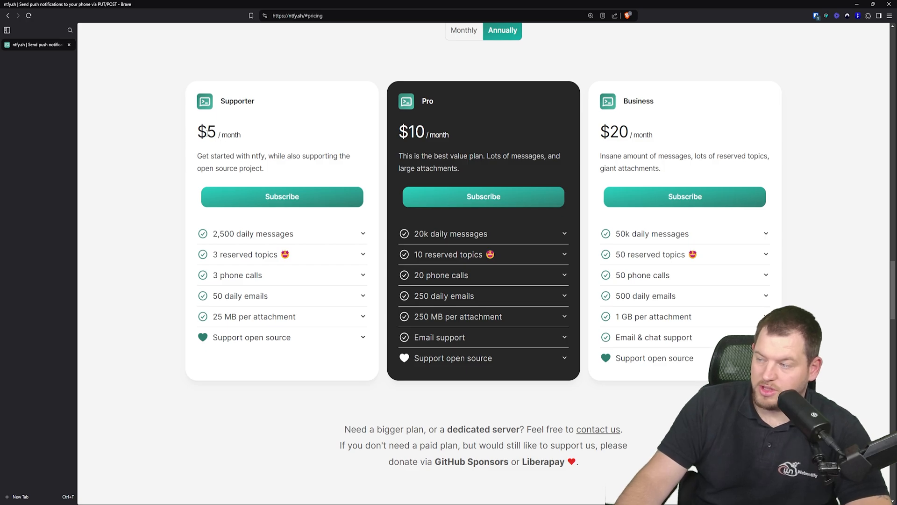
{"action": "mouse_move", "coordinate": [250, 236]}
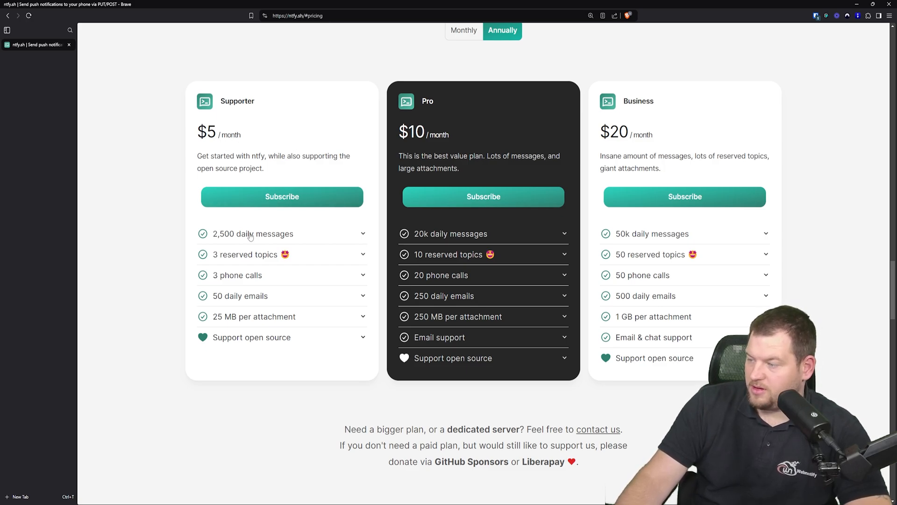
{"action": "mouse_move", "coordinate": [281, 238]}
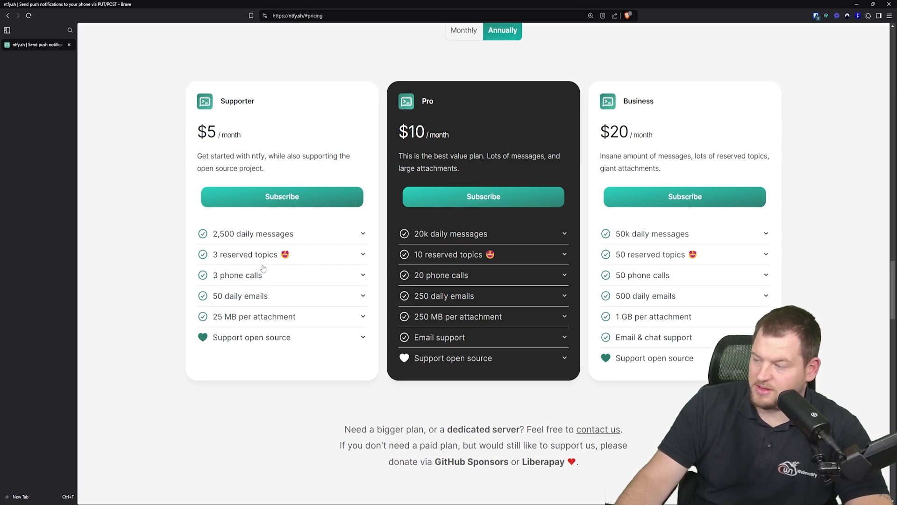
{"action": "mouse_move", "coordinate": [282, 301]}
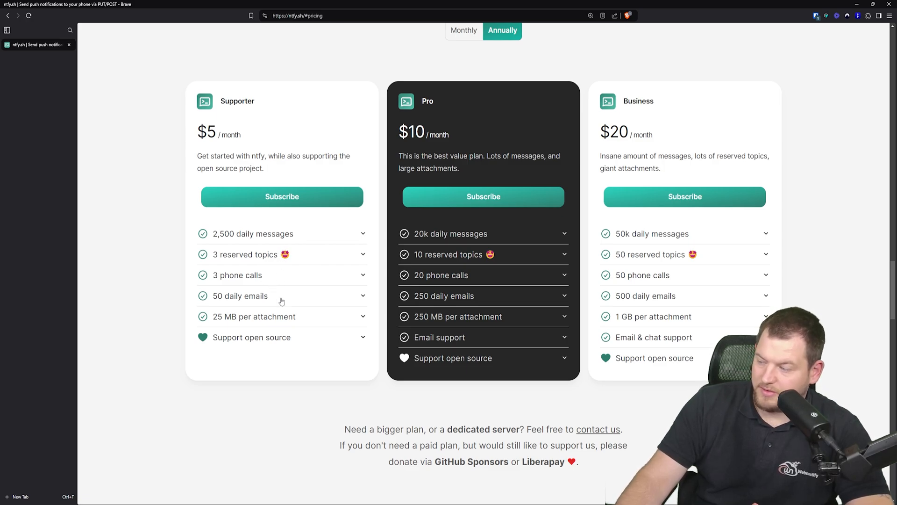
{"action": "mouse_move", "coordinate": [300, 323]}
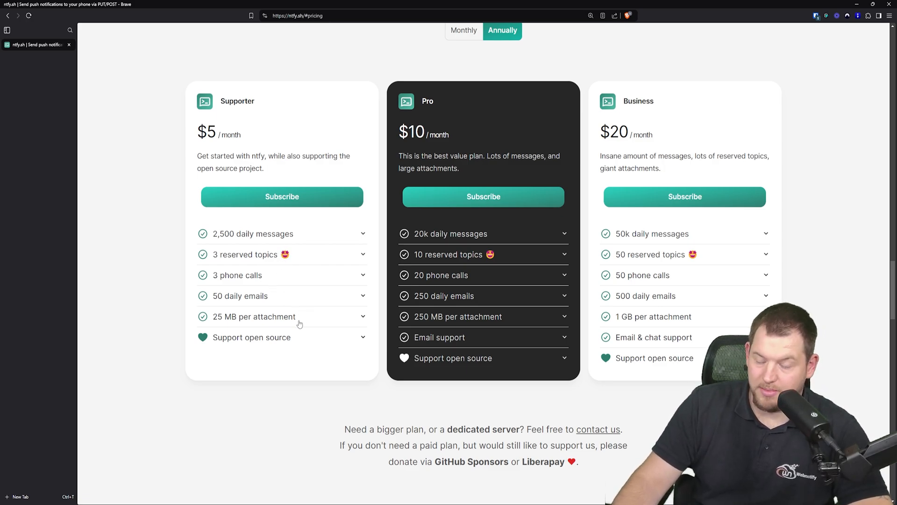
{"action": "mouse_move", "coordinate": [437, 118]}
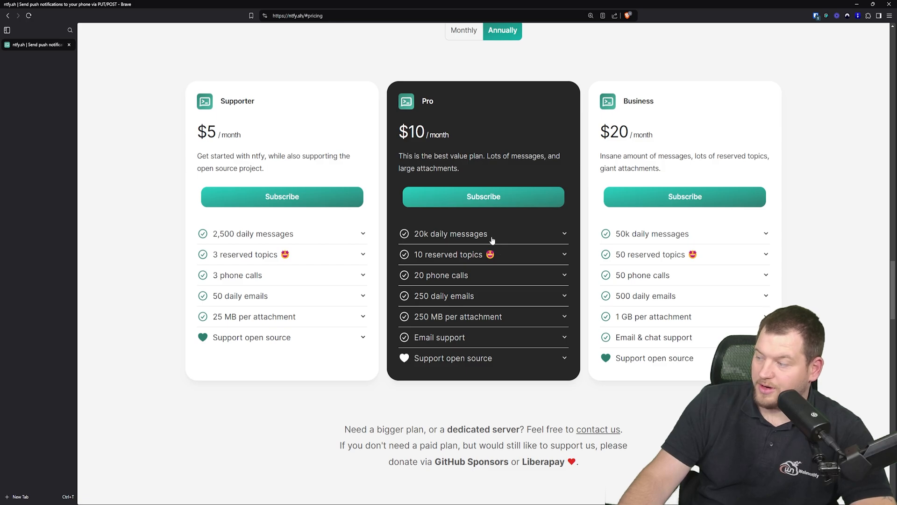
{"action": "mouse_move", "coordinate": [478, 257]}
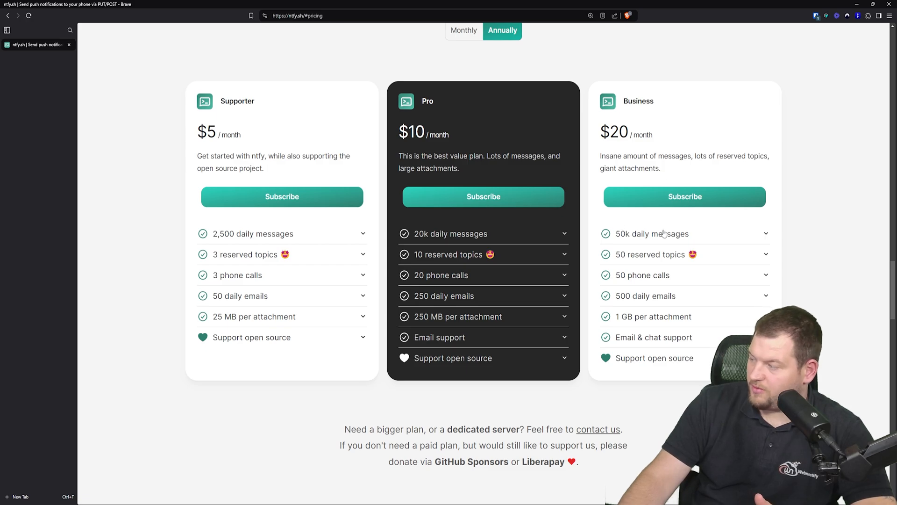
{"action": "mouse_move", "coordinate": [681, 227]}
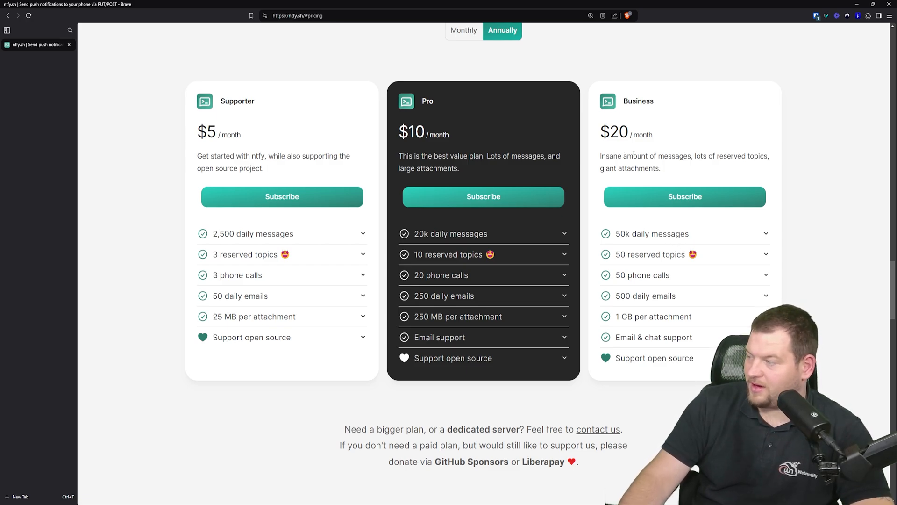
{"action": "mouse_move", "coordinate": [646, 177]}
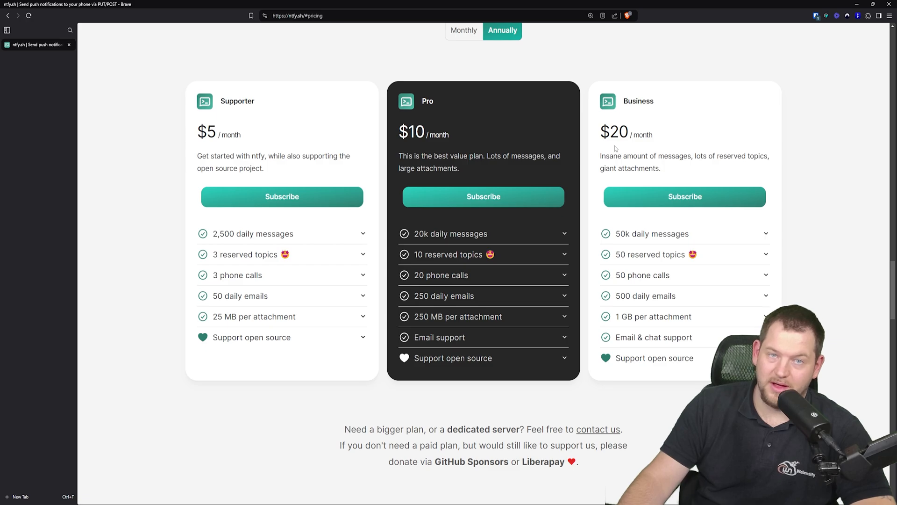
{"action": "scroll", "scroll_direction": "down", "scroll_amount": 3}
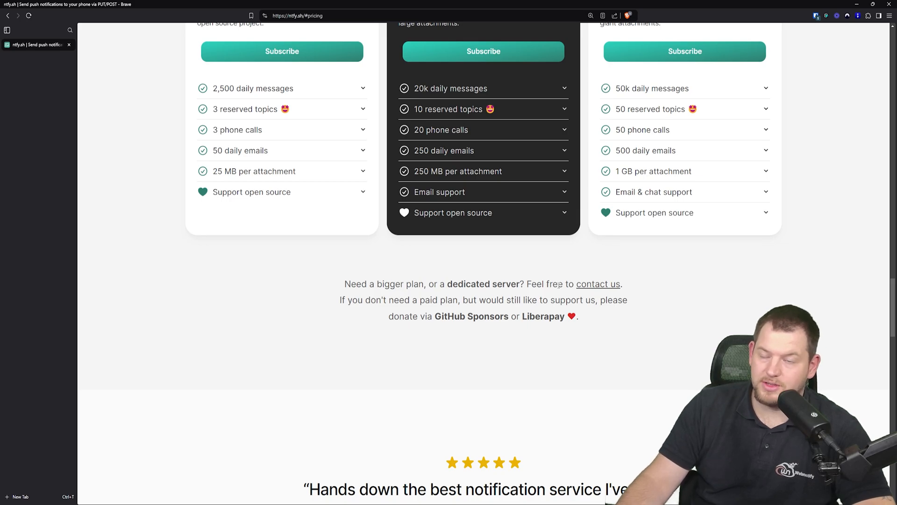
{"action": "scroll", "scroll_direction": "up", "scroll_amount": 3}
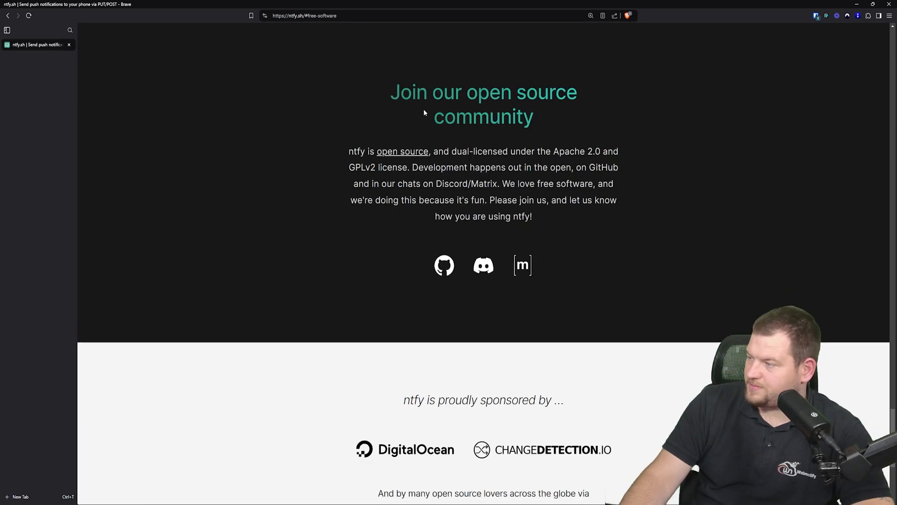
{"action": "mouse_move", "coordinate": [417, 143]}
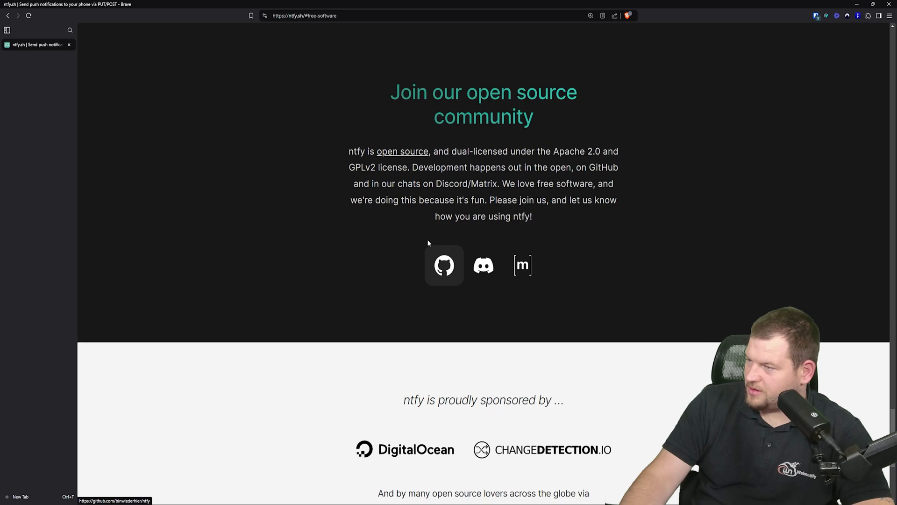
Step: Open the Self-hosting Installation page and scroll to General steps and Linux binaries
{"action": "scroll", "scroll_direction": "up", "scroll_amount": 3}
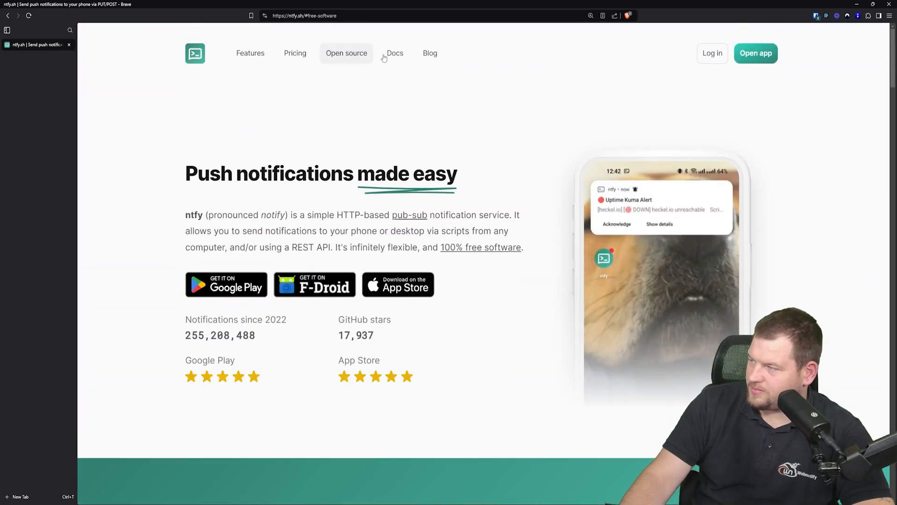
{"action": "left_click", "coordinate": [395, 53]}
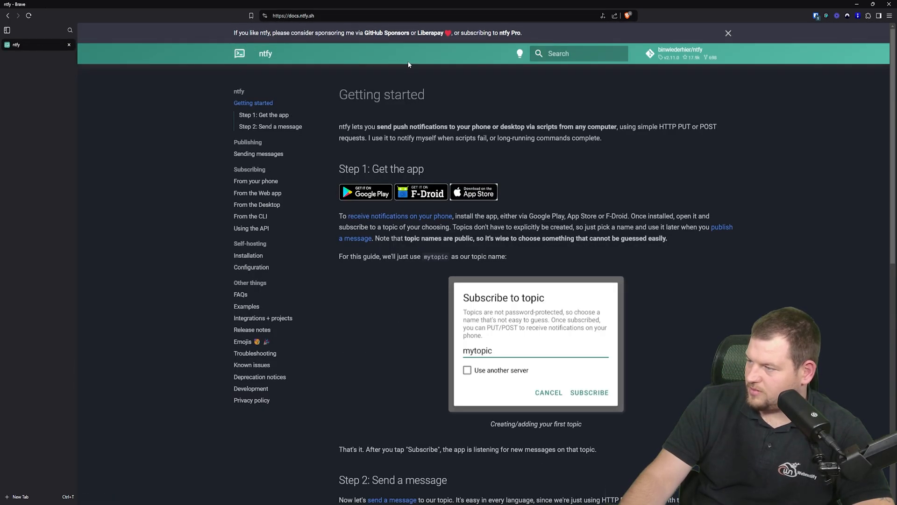
{"action": "mouse_move", "coordinate": [462, 161]}
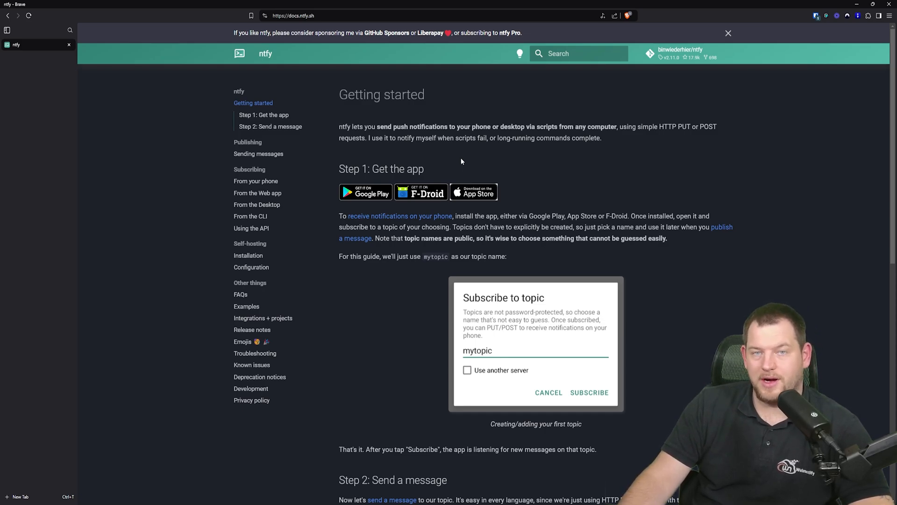
{"action": "mouse_move", "coordinate": [415, 154]}
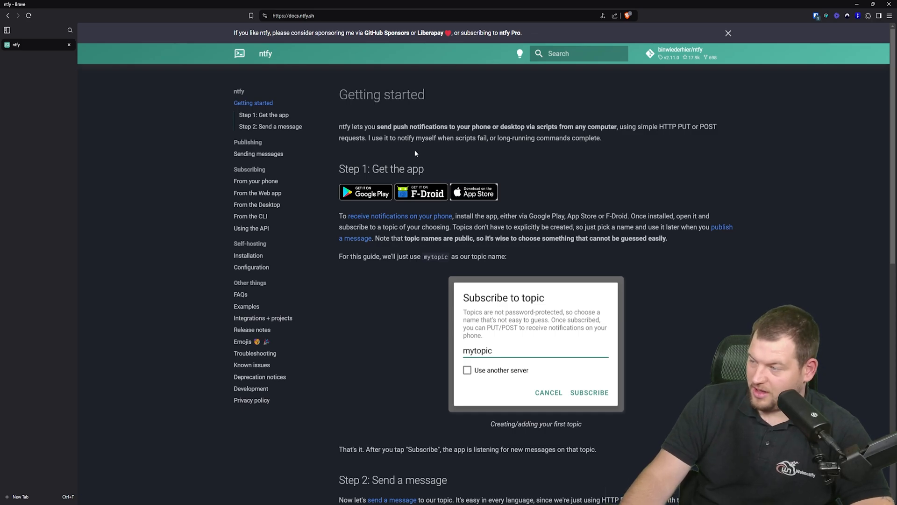
{"action": "mouse_move", "coordinate": [293, 235]}
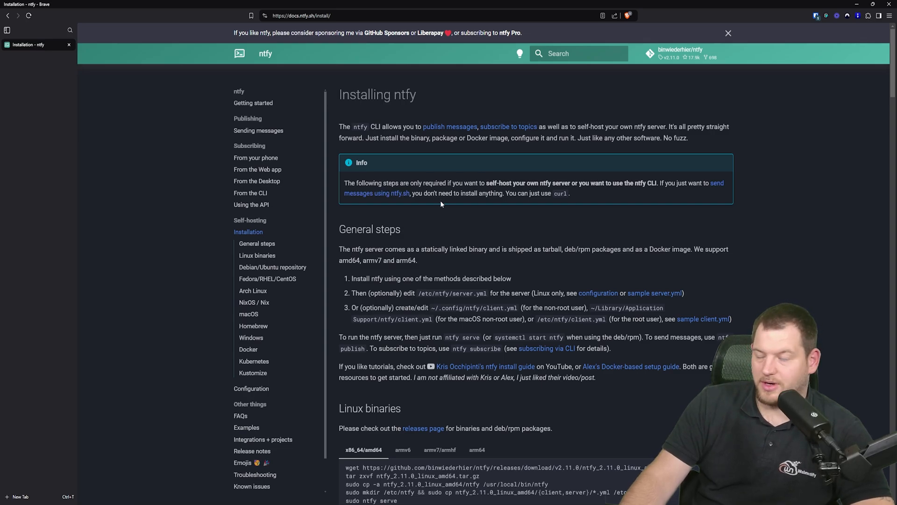
{"action": "mouse_move", "coordinate": [461, 233]}
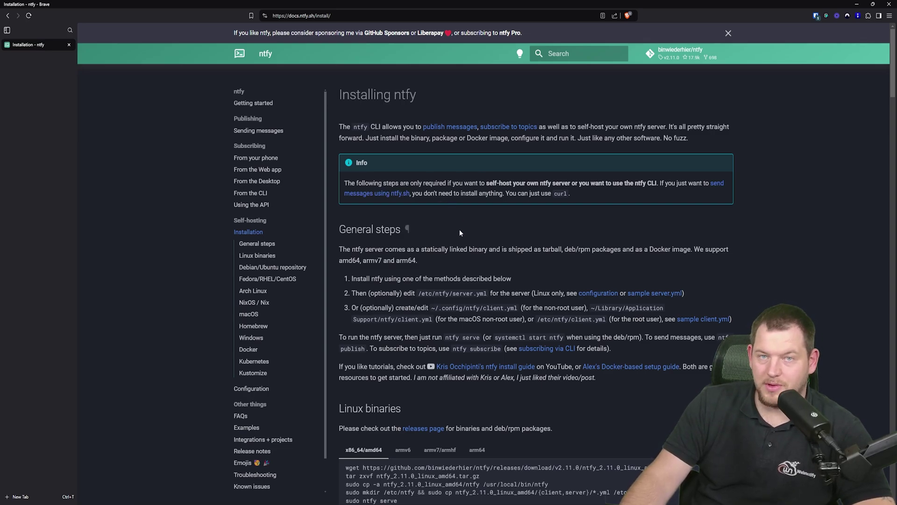
{"action": "scroll", "scroll_direction": "down", "scroll_amount": 3}
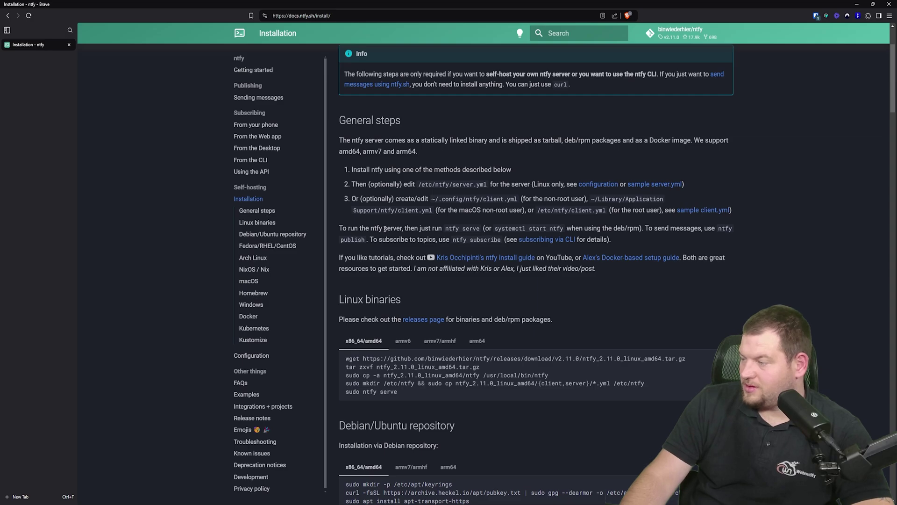
{"action": "mouse_move", "coordinate": [334, 225]}
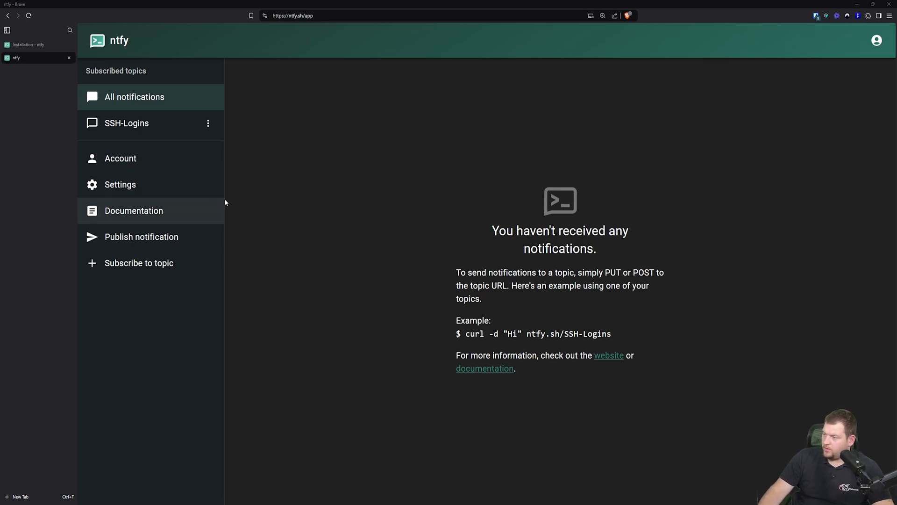
{"action": "mouse_move", "coordinate": [322, 241]}
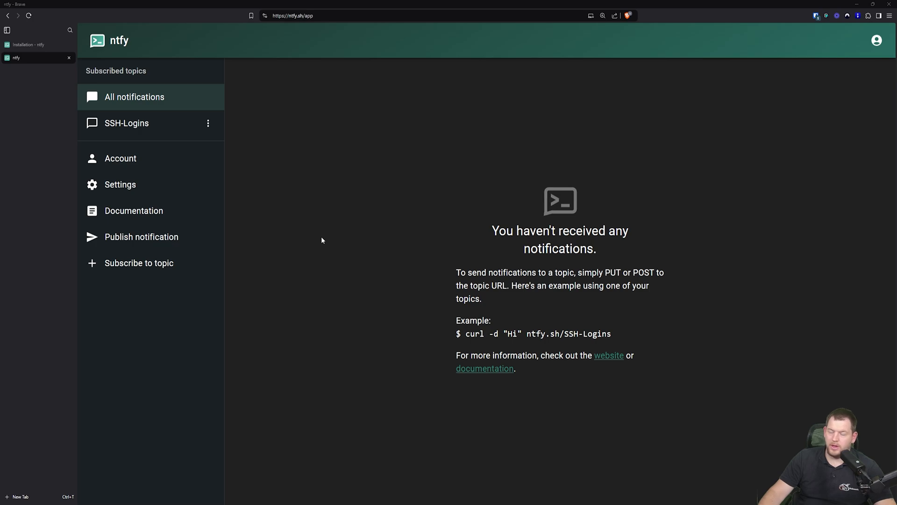
{"action": "mouse_move", "coordinate": [465, 200]}
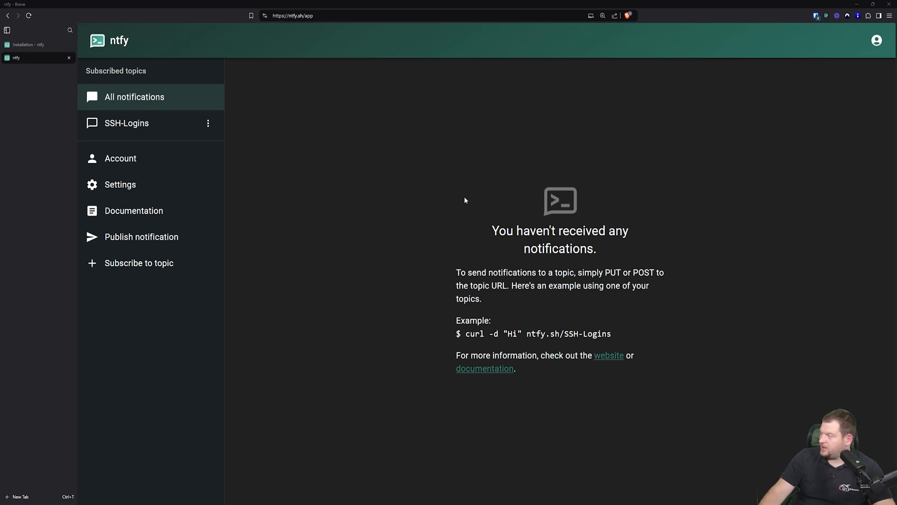
{"action": "mouse_move", "coordinate": [471, 154]}
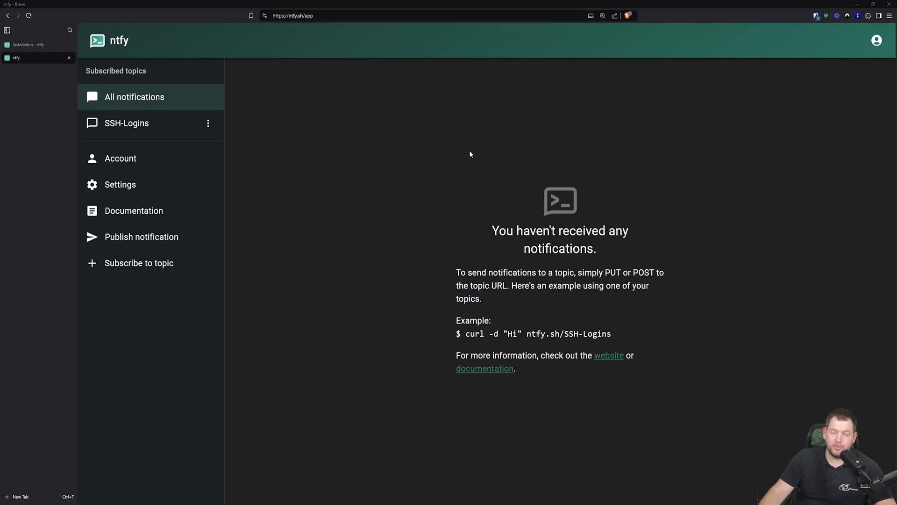
{"action": "mouse_move", "coordinate": [483, 163]}
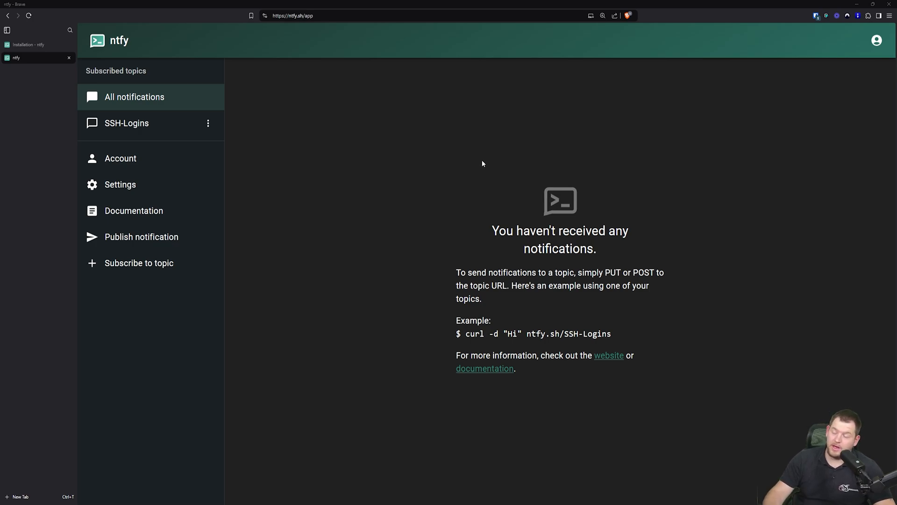
{"action": "mouse_move", "coordinate": [697, 106]}
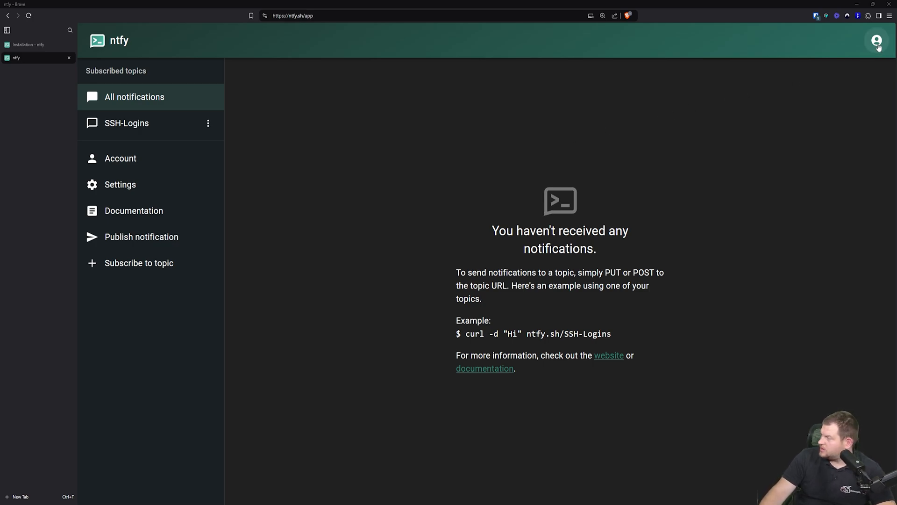
Step: Open the web app Settings and scroll down to the Reserved topics section
{"action": "left_click", "coordinate": [121, 184]}
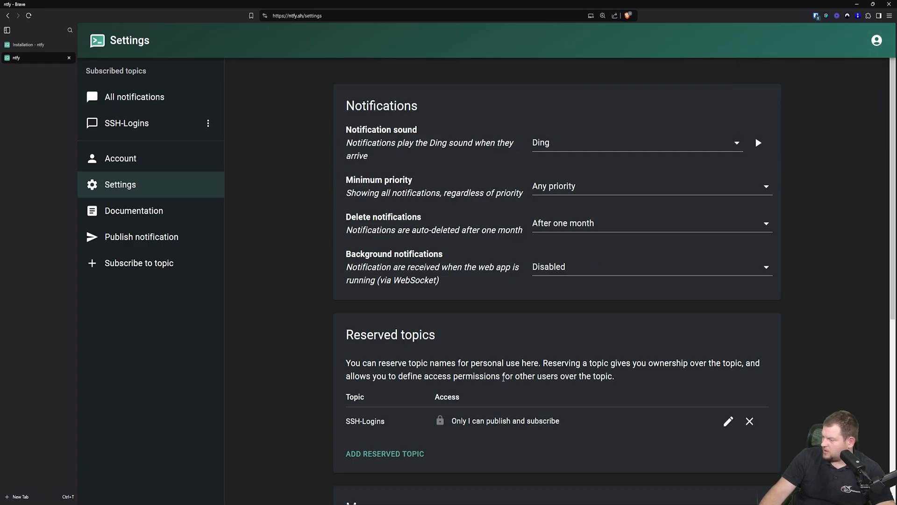
{"action": "scroll", "scroll_direction": "down", "scroll_amount": 3}
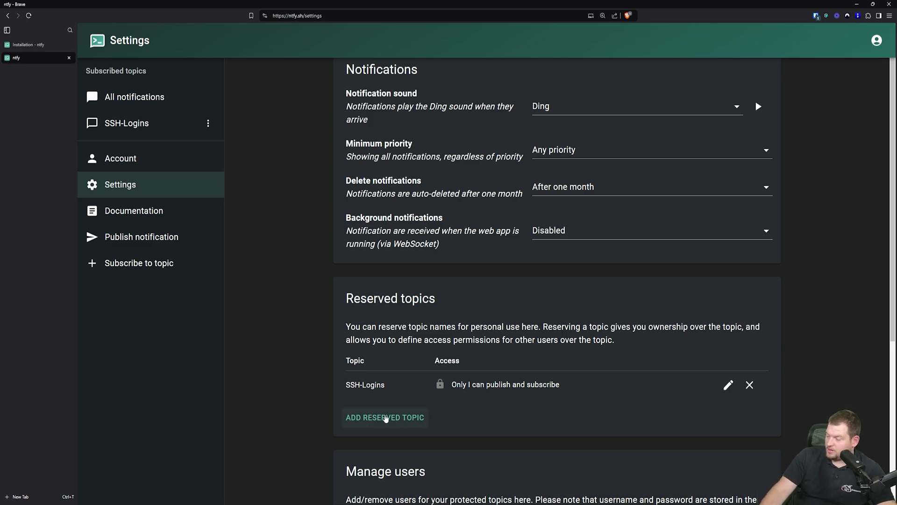
Step: Reserve a new topic named SSH-Tests with owner-only publish and subscribe access
{"action": "left_click", "coordinate": [385, 418]}
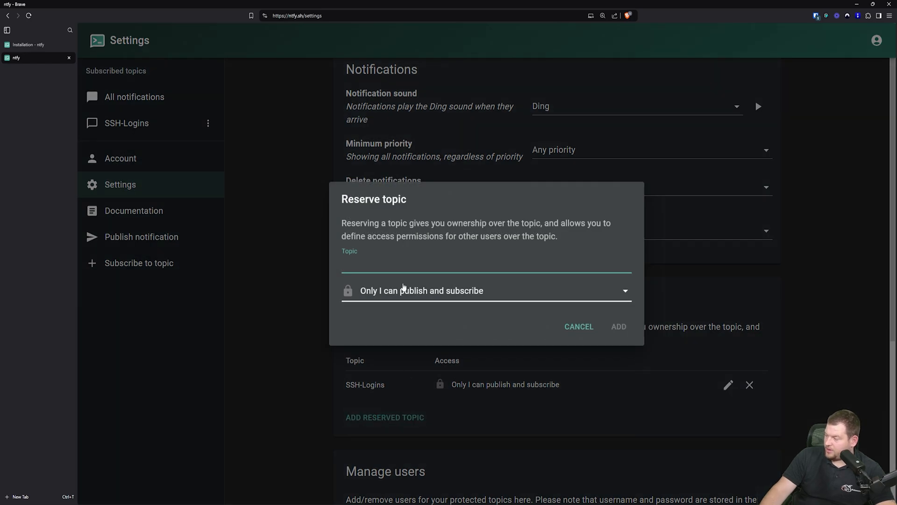
{"action": "type", "text": "SSH T"}
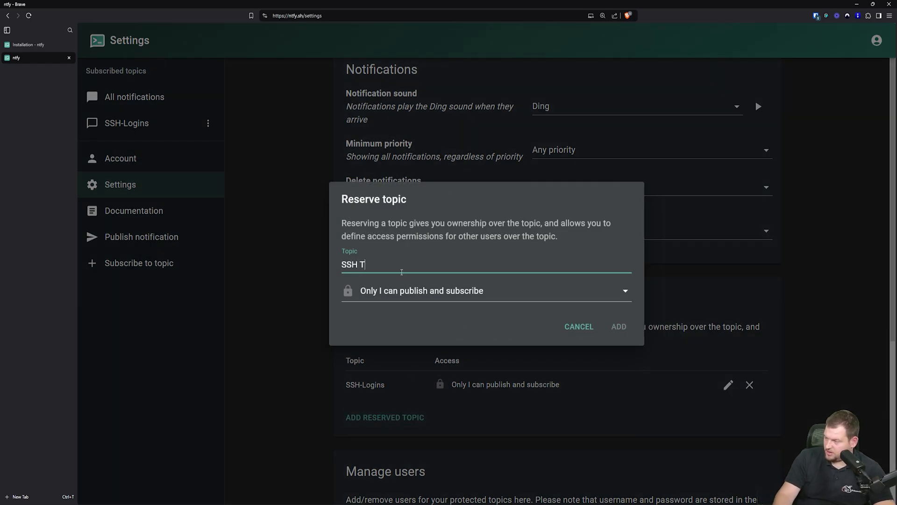
{"action": "left_click", "coordinate": [485, 290]}
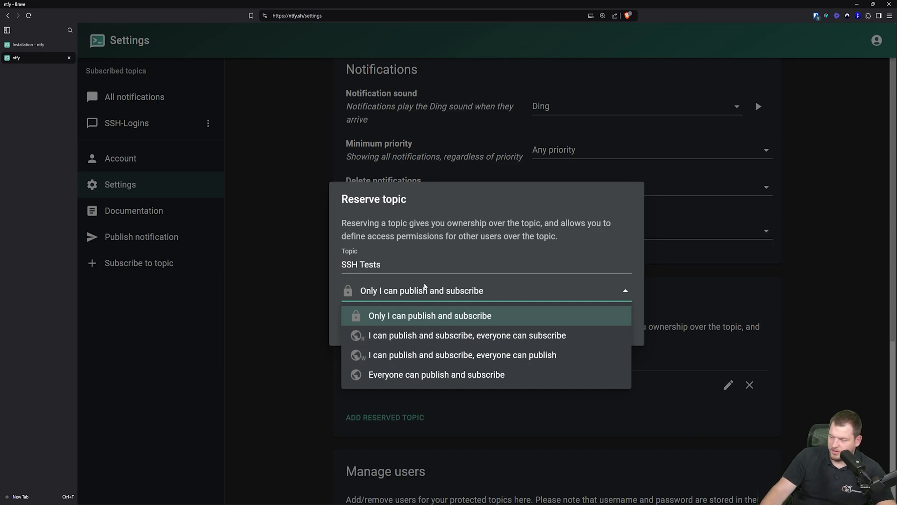
{"action": "mouse_move", "coordinate": [419, 301]}
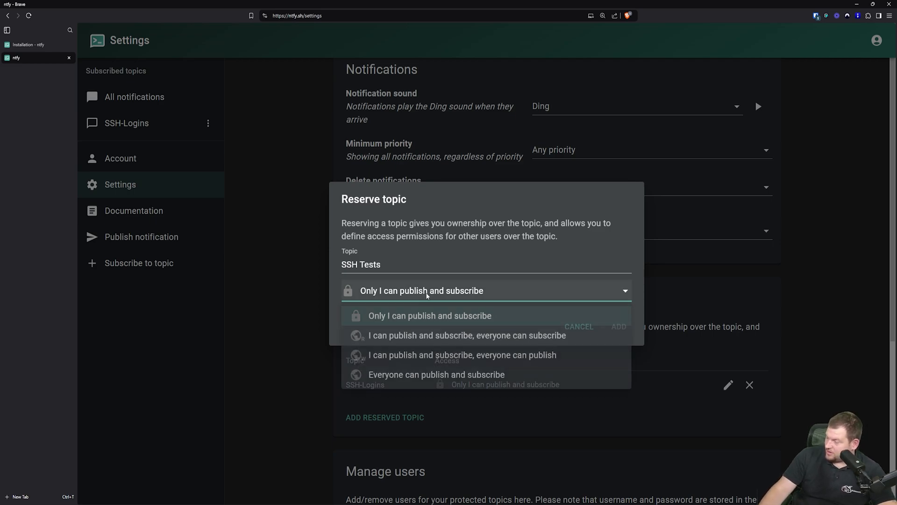
{"action": "left_click", "coordinate": [429, 315]}
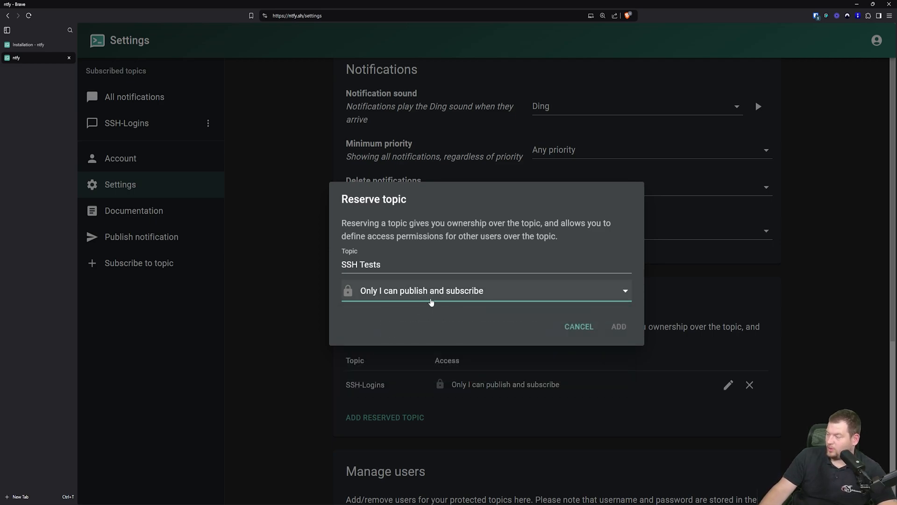
{"action": "left_click", "coordinate": [419, 264]}
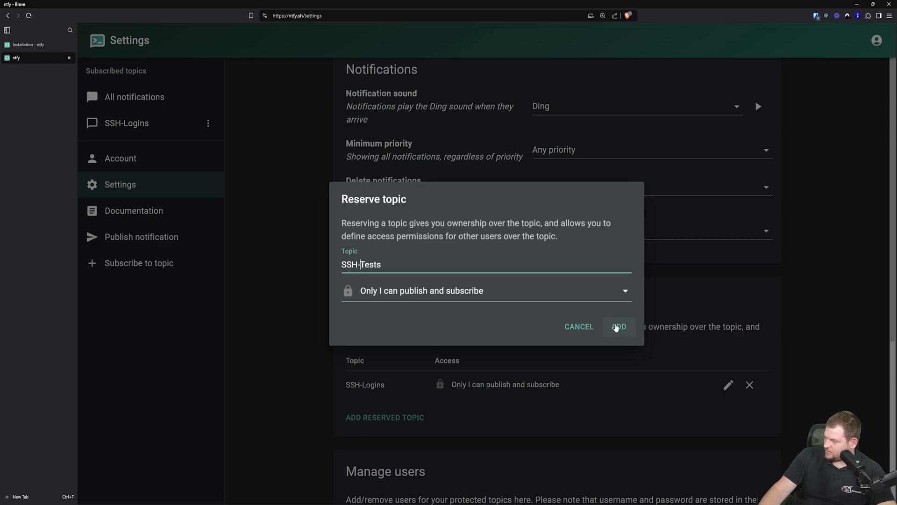
{"action": "left_click", "coordinate": [618, 326]}
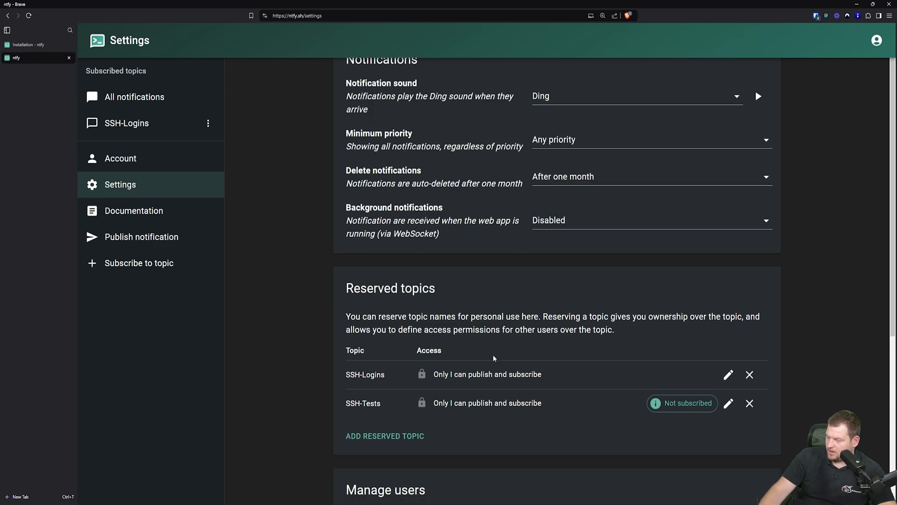
Step: Scroll the Reserved topics list to confirm SSH-Logins and SSH-Tests are both private
{"action": "scroll", "scroll_direction": "down", "scroll_amount": 3}
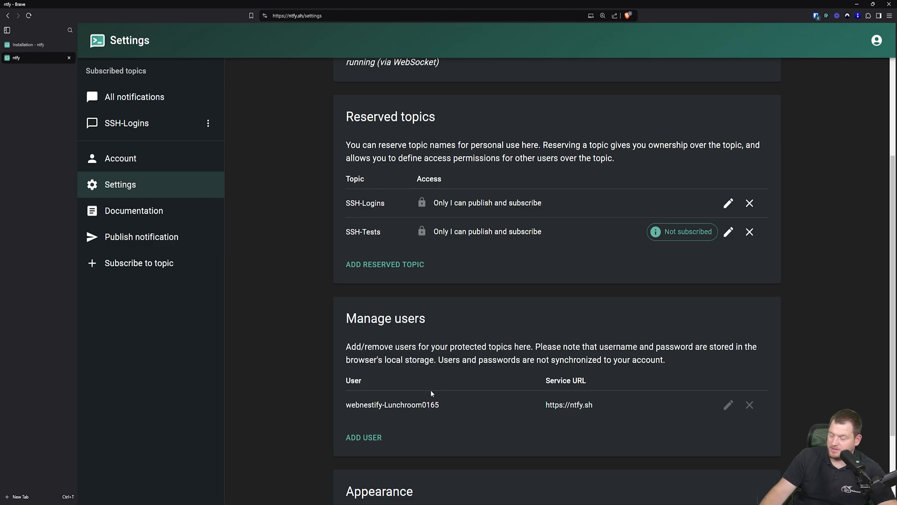
{"action": "scroll", "scroll_direction": "down", "scroll_amount": 3}
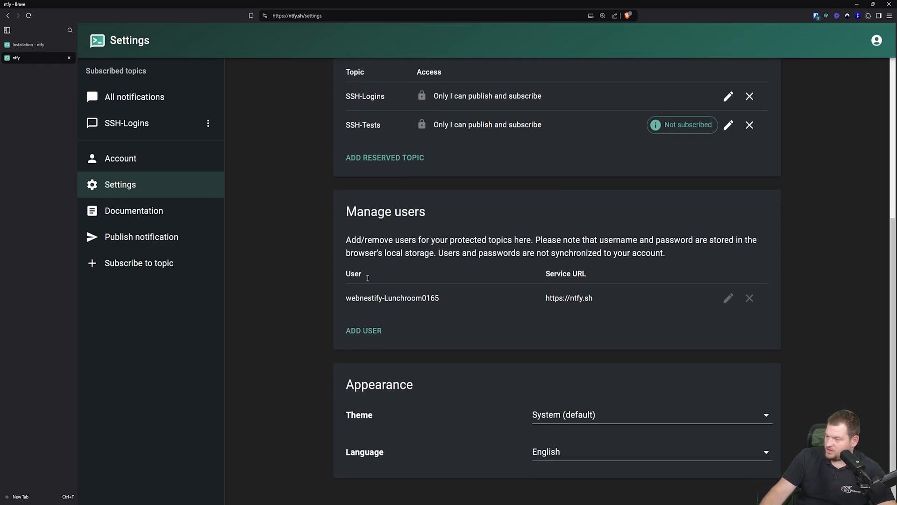
{"action": "scroll", "scroll_direction": "up", "scroll_amount": 3}
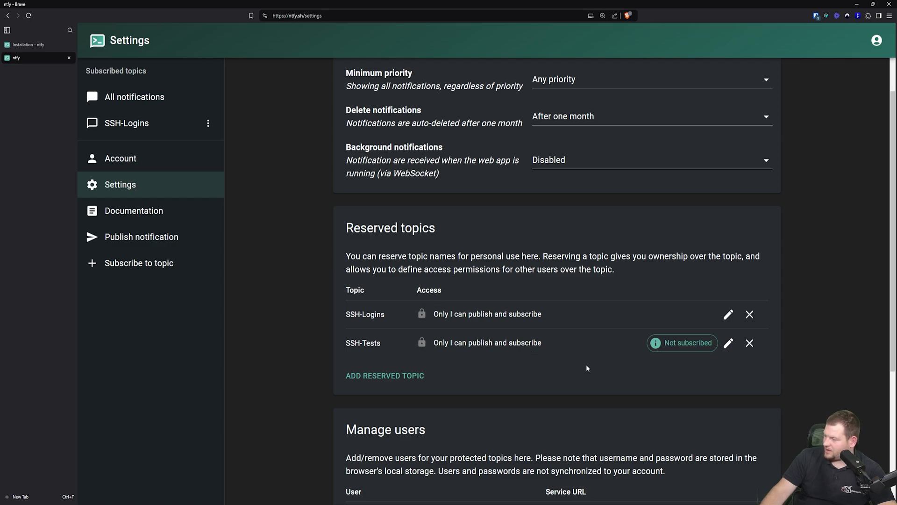
{"action": "mouse_move", "coordinate": [317, 243]}
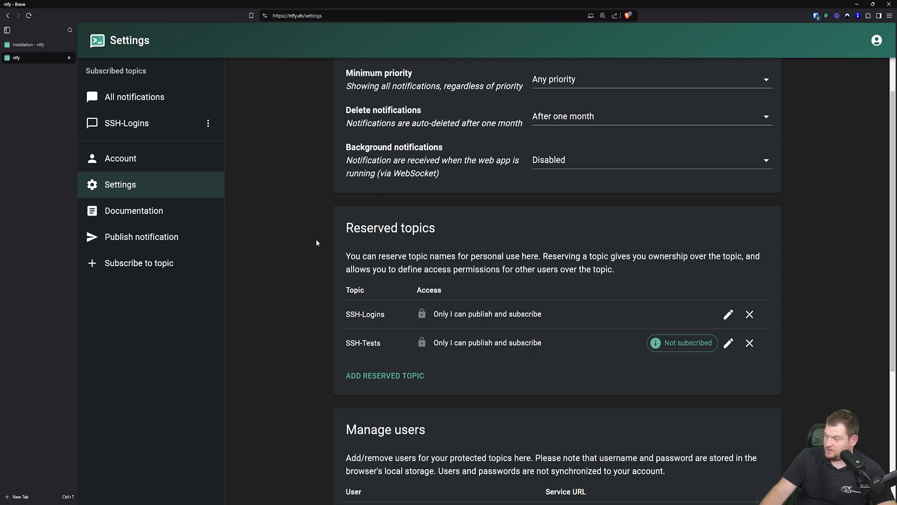
{"action": "mouse_move", "coordinate": [405, 302]}
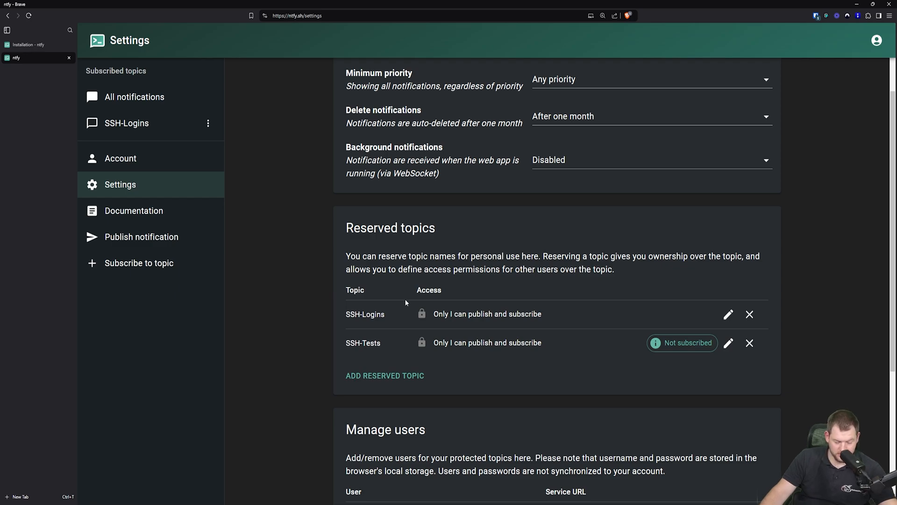
{"action": "scroll", "scroll_direction": "down", "scroll_amount": 3}
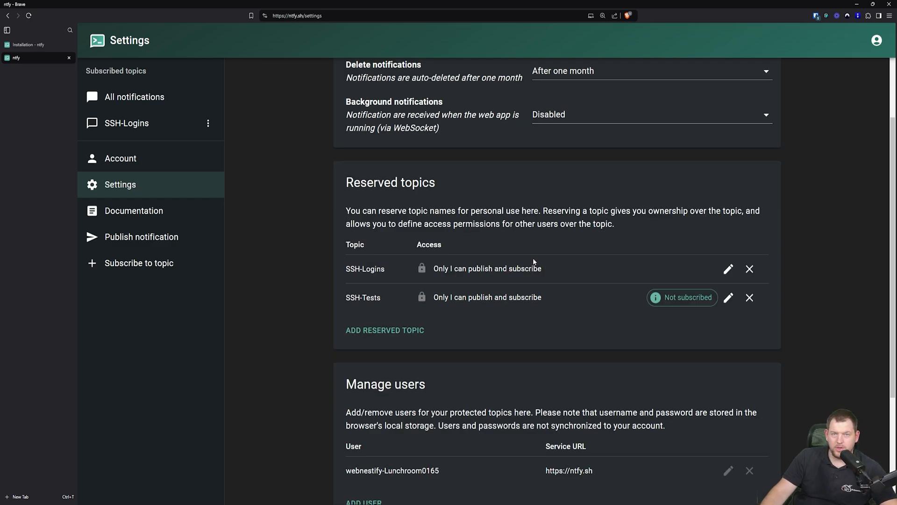
{"action": "scroll", "scroll_direction": "up", "scroll_amount": 3}
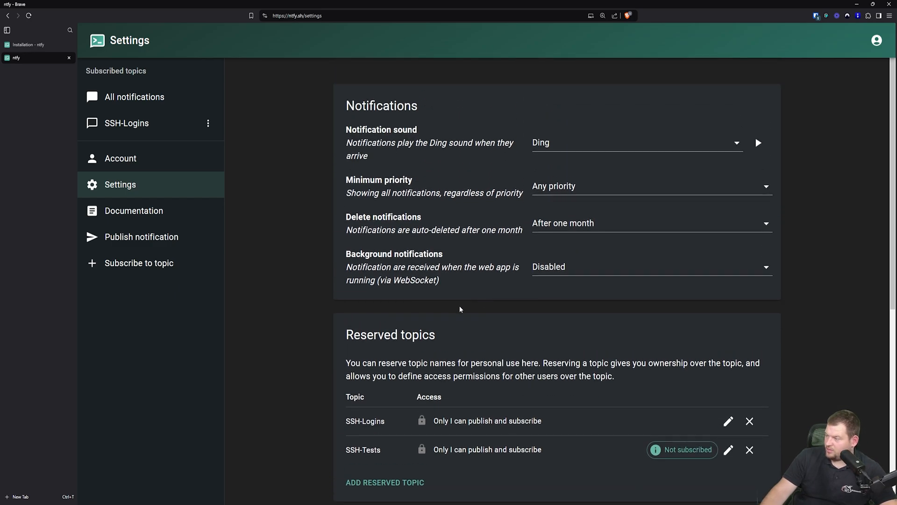
Step: Create a never-expiring access token labelled 'ssh-testng' on the Account page and copy it
{"action": "left_click", "coordinate": [120, 158]}
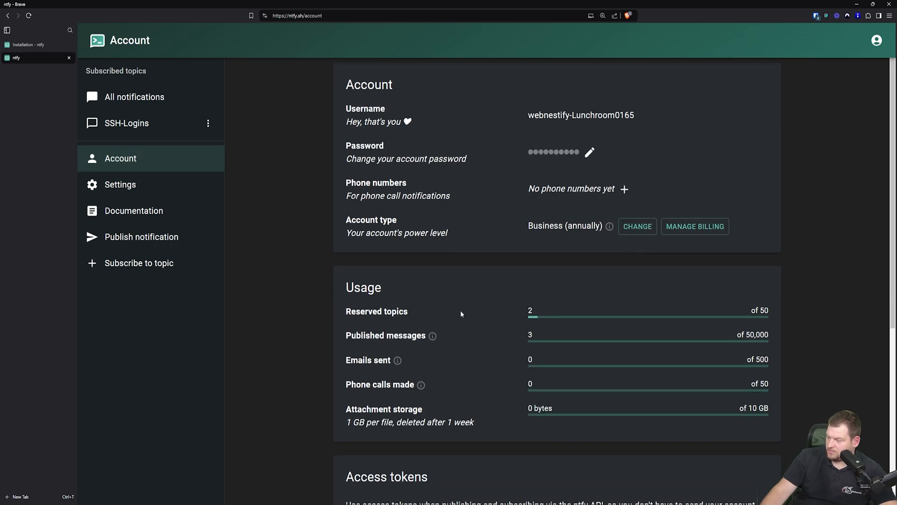
{"action": "scroll", "scroll_direction": "down", "scroll_amount": 3}
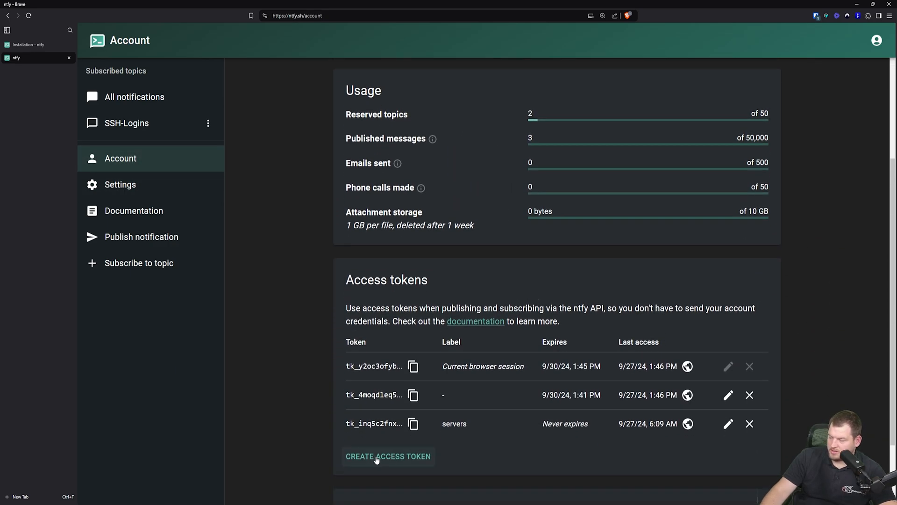
{"action": "left_click", "coordinate": [389, 456]}
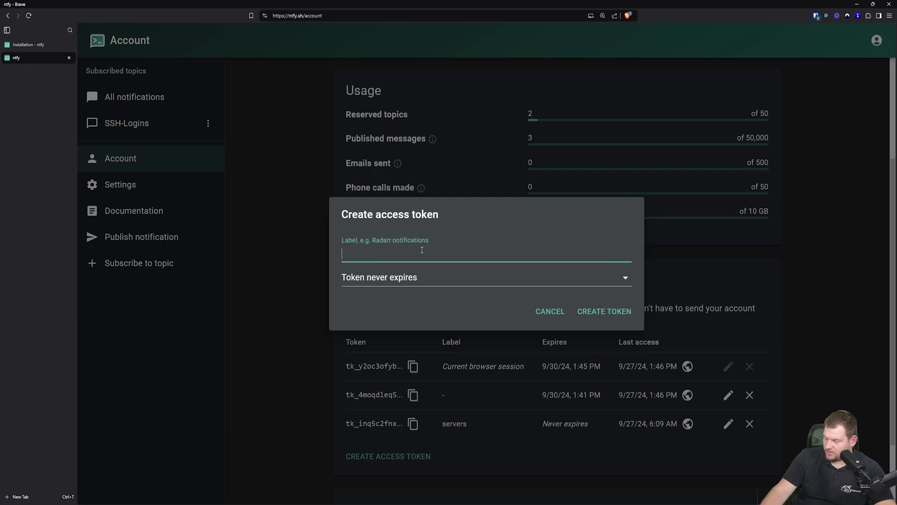
{"action": "type", "text": "ssh-testi"}
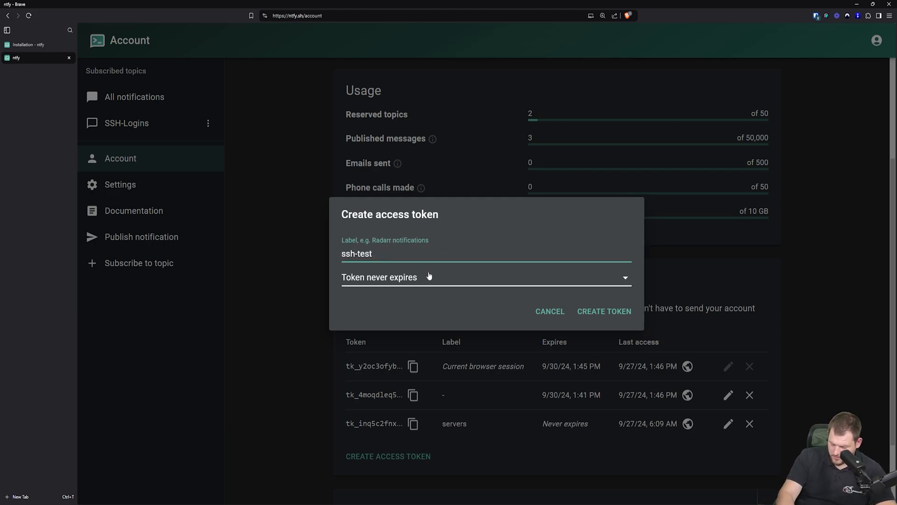
{"action": "left_click", "coordinate": [487, 277]}
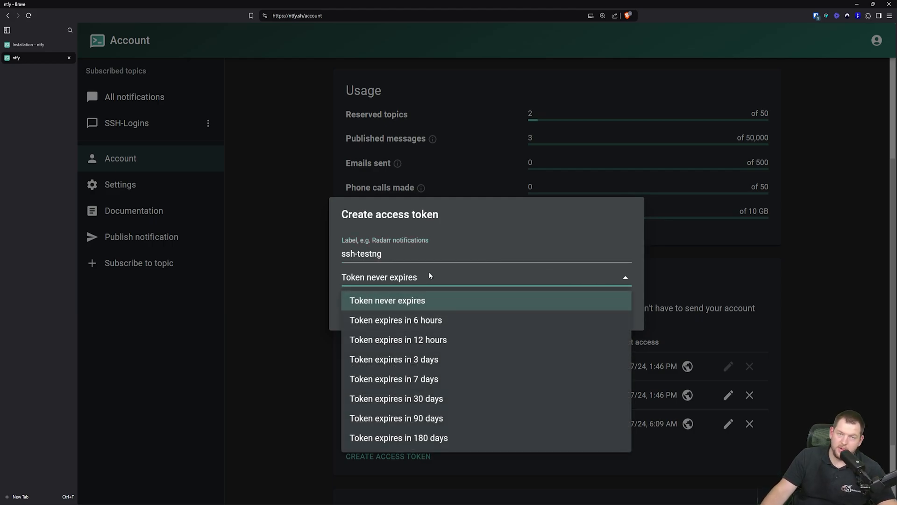
{"action": "mouse_move", "coordinate": [431, 301]}
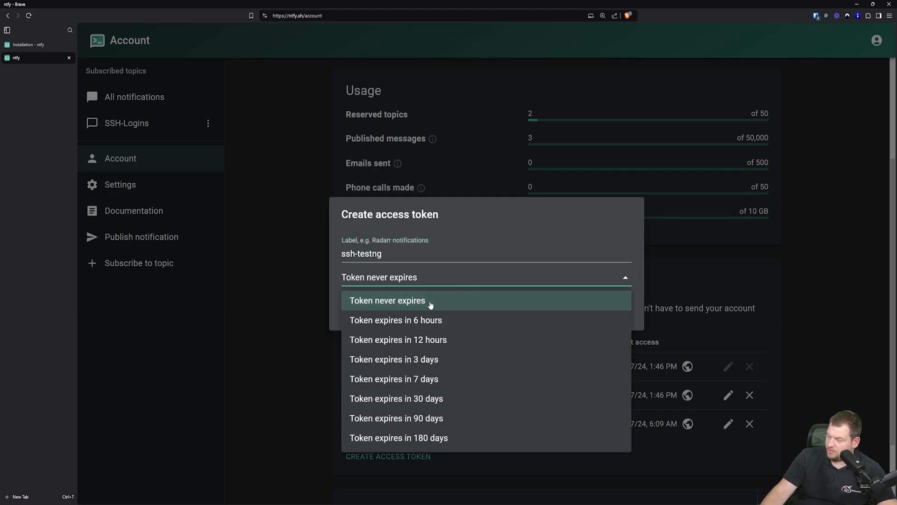
{"action": "left_click", "coordinate": [387, 300]}
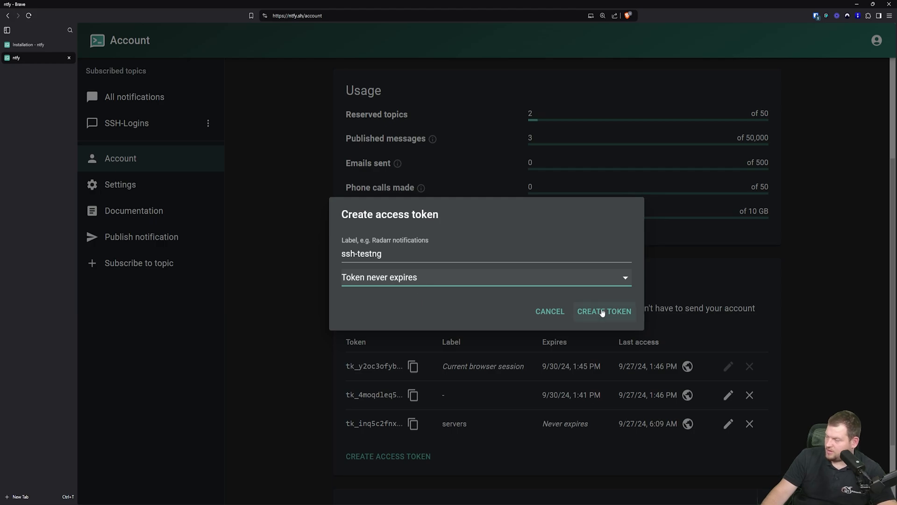
{"action": "left_click", "coordinate": [605, 311]}
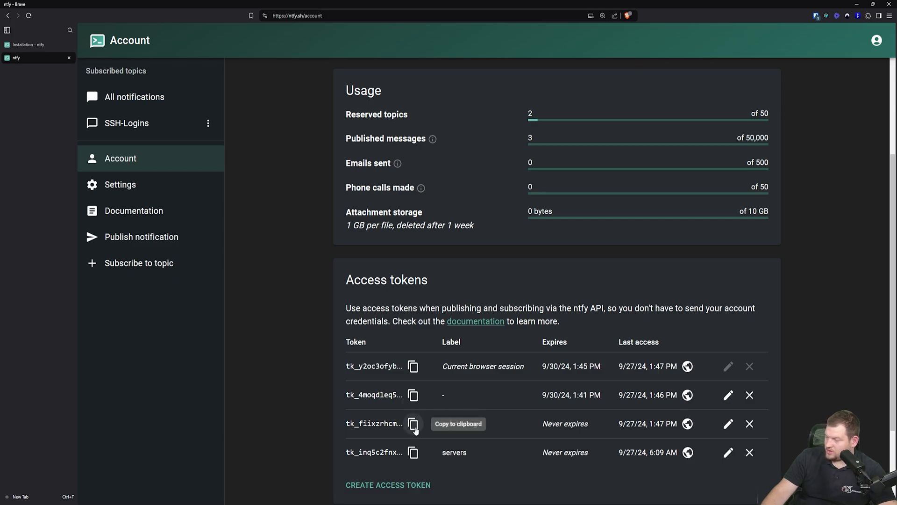
{"action": "left_click", "coordinate": [412, 424]}
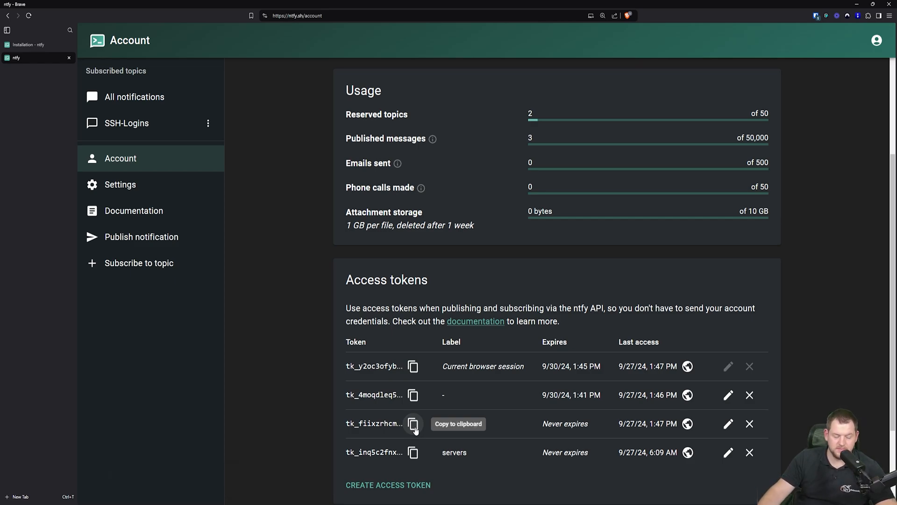
Step: Open the SSH login alerts example and view its /etc/pam.d/sshd and ntfy-ssh-login.sh samples
{"action": "left_click", "coordinate": [30, 44]}
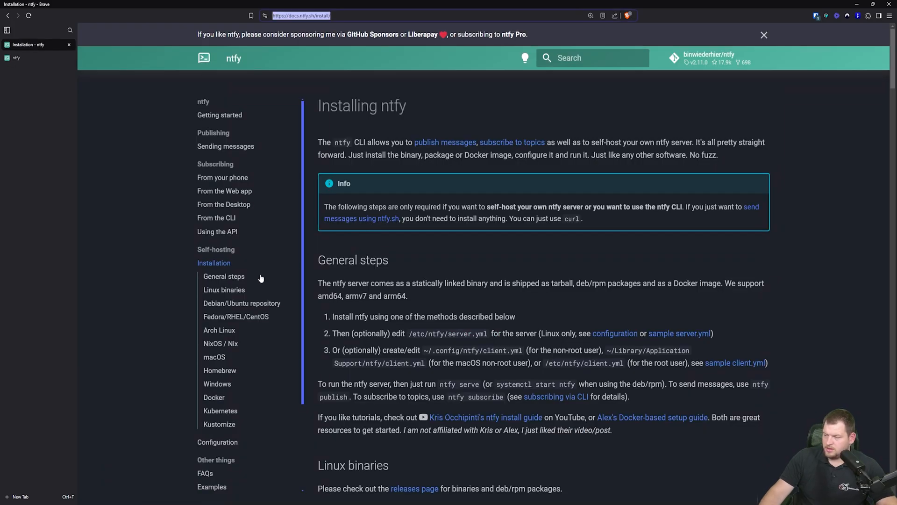
{"action": "mouse_move", "coordinate": [270, 321]}
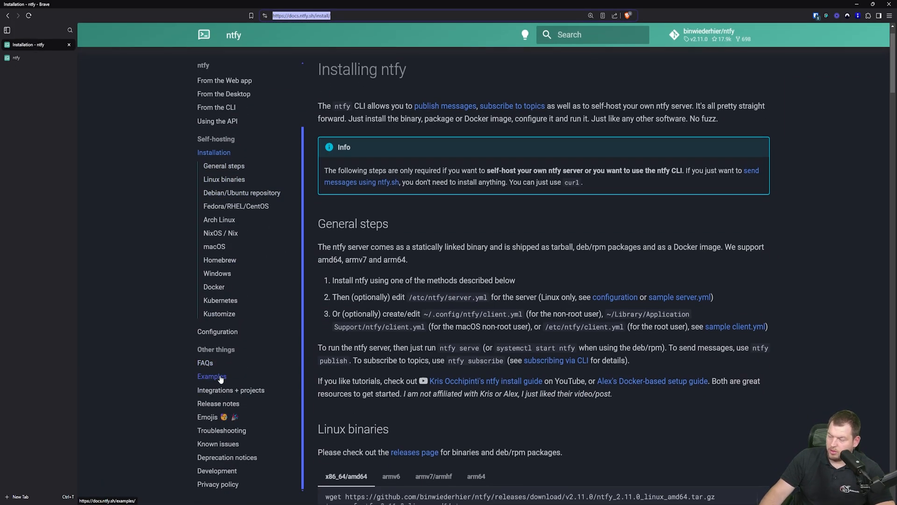
{"action": "left_click", "coordinate": [212, 376]}
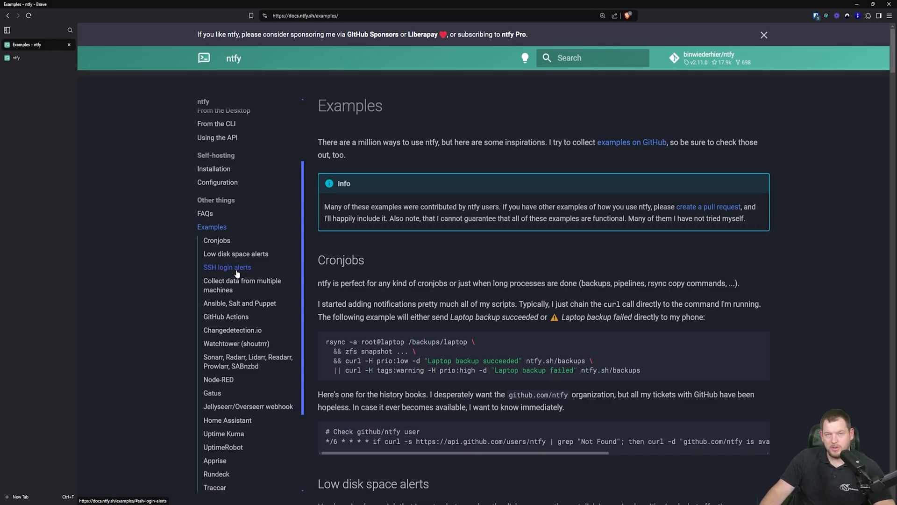
{"action": "mouse_move", "coordinate": [237, 271]}
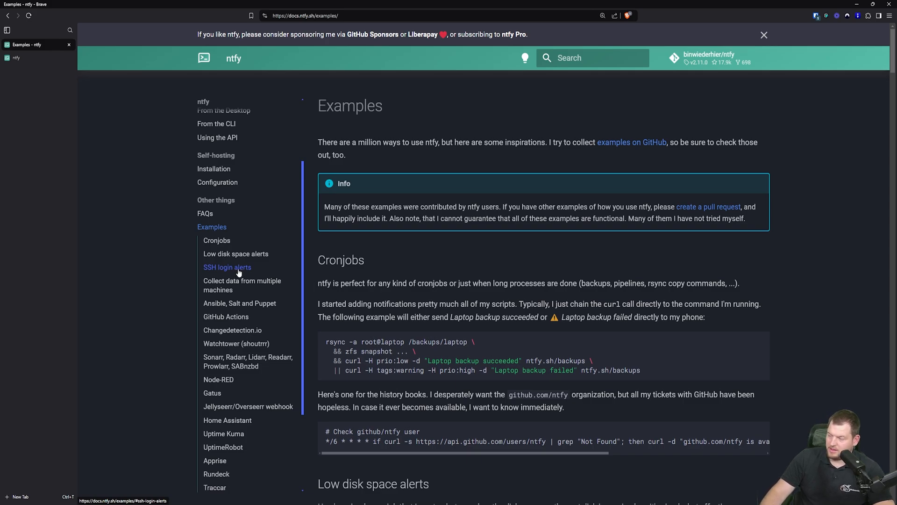
{"action": "left_click", "coordinate": [227, 267]}
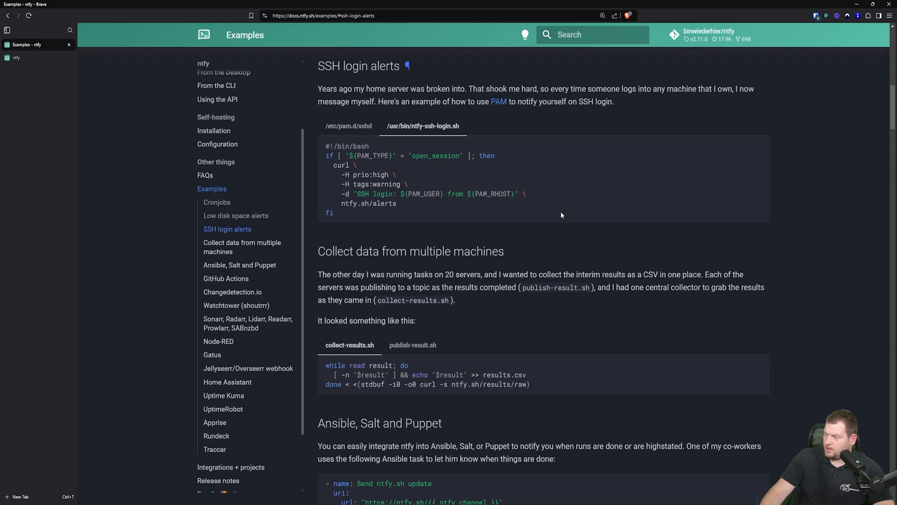
{"action": "left_click", "coordinate": [348, 125]}
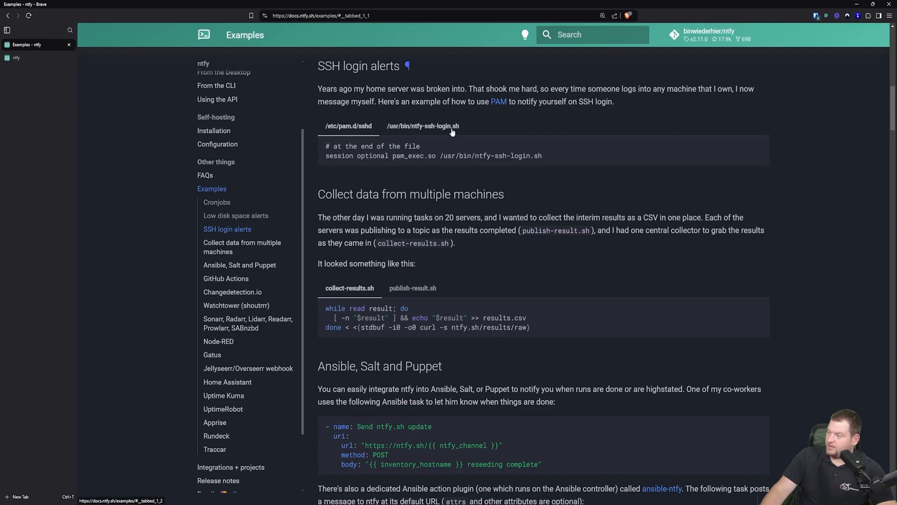
{"action": "left_click", "coordinate": [423, 125]}
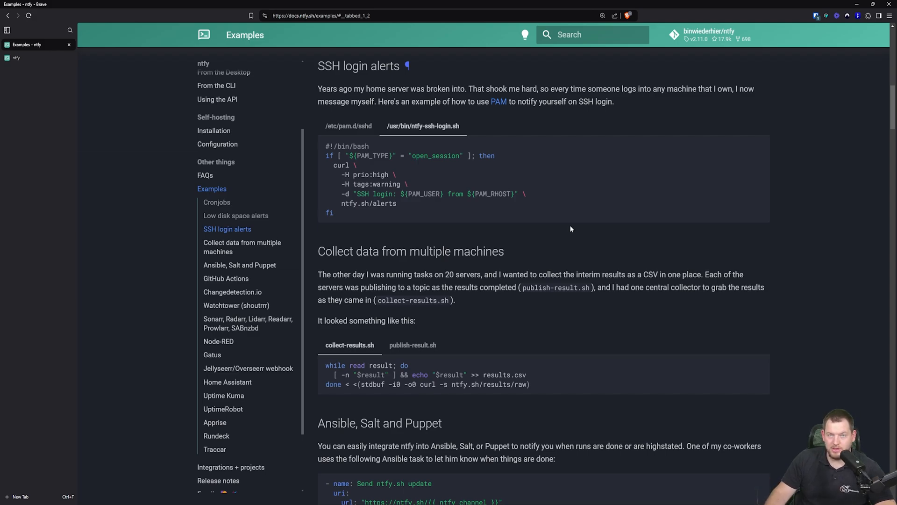
{"action": "mouse_move", "coordinate": [445, 179]}
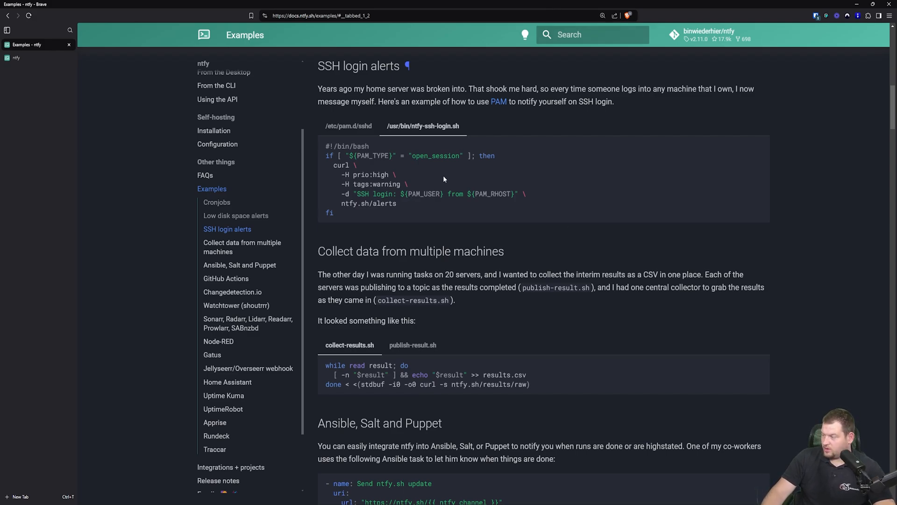
{"action": "mouse_move", "coordinate": [418, 212]}
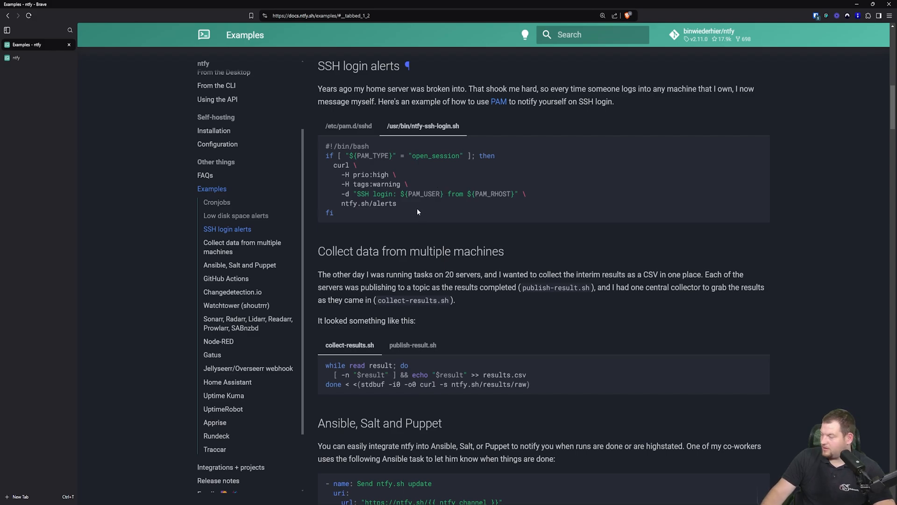
{"action": "mouse_move", "coordinate": [436, 185]}
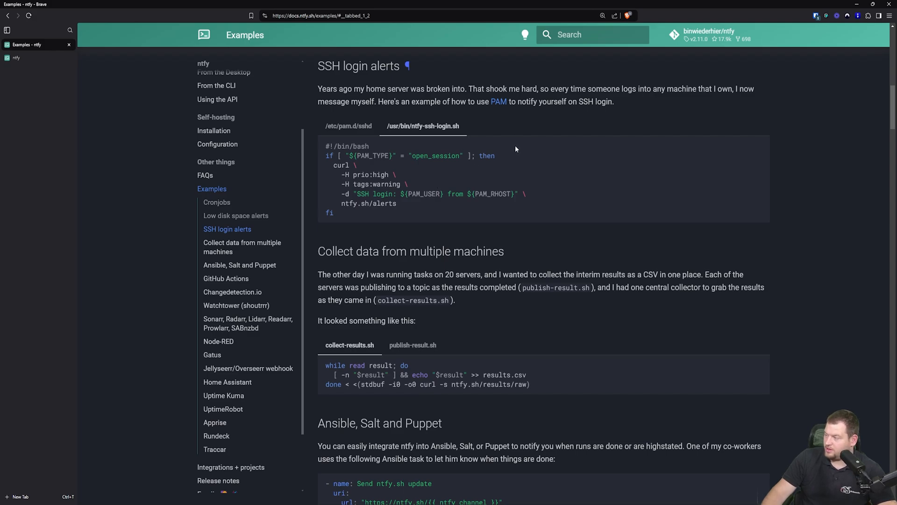
{"action": "mouse_move", "coordinate": [719, 8]}
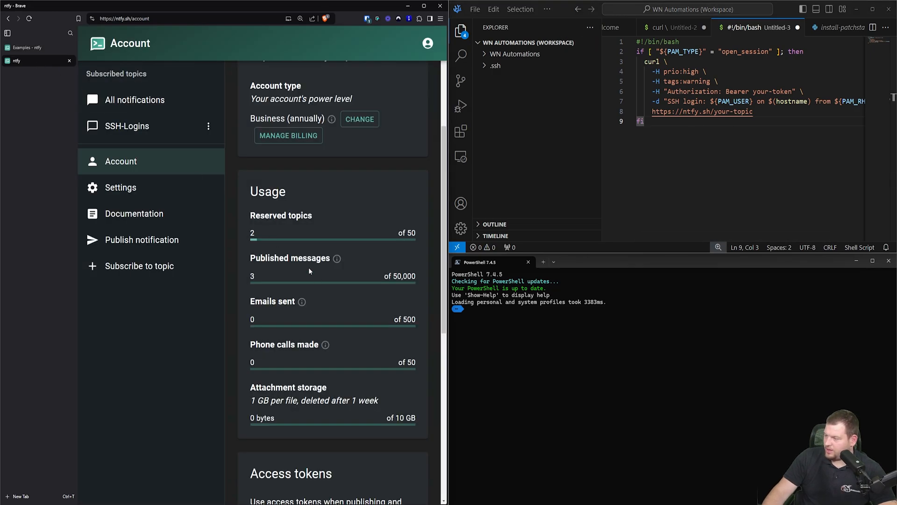
{"action": "mouse_move", "coordinate": [164, 298]}
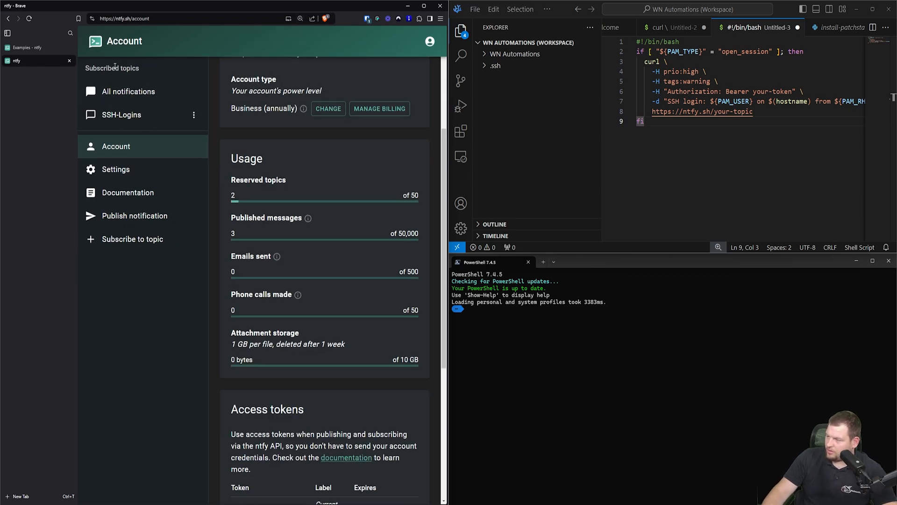
Step: Change the login script's topic name to SSH-Tests
{"action": "left_click", "coordinate": [115, 169]}
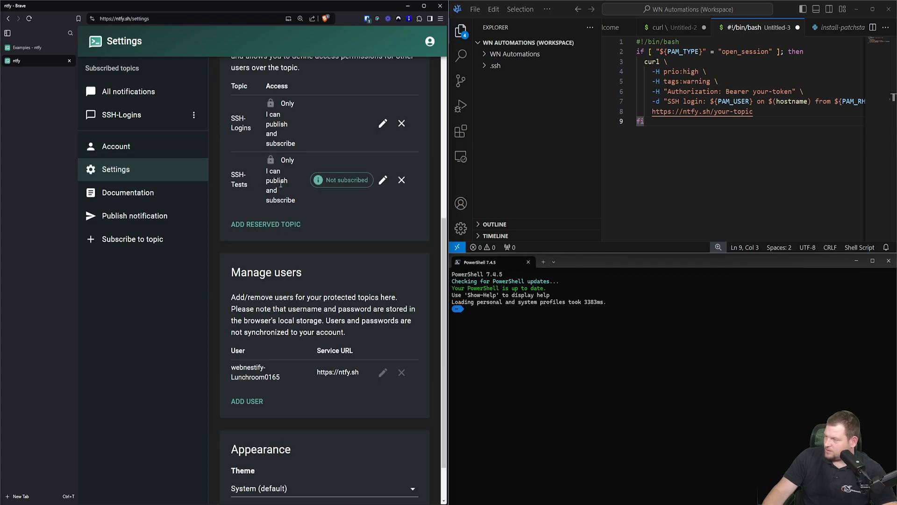
{"action": "mouse_move", "coordinate": [342, 180]}
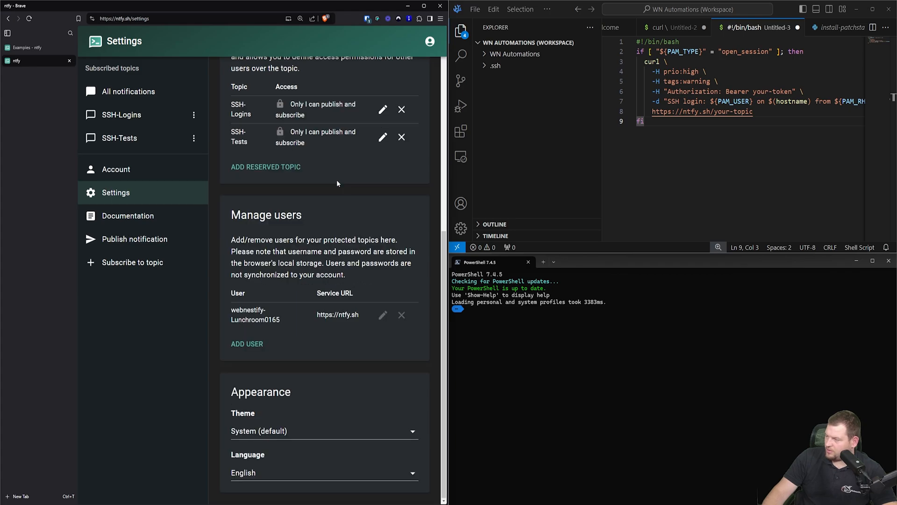
{"action": "mouse_move", "coordinate": [325, 195]}
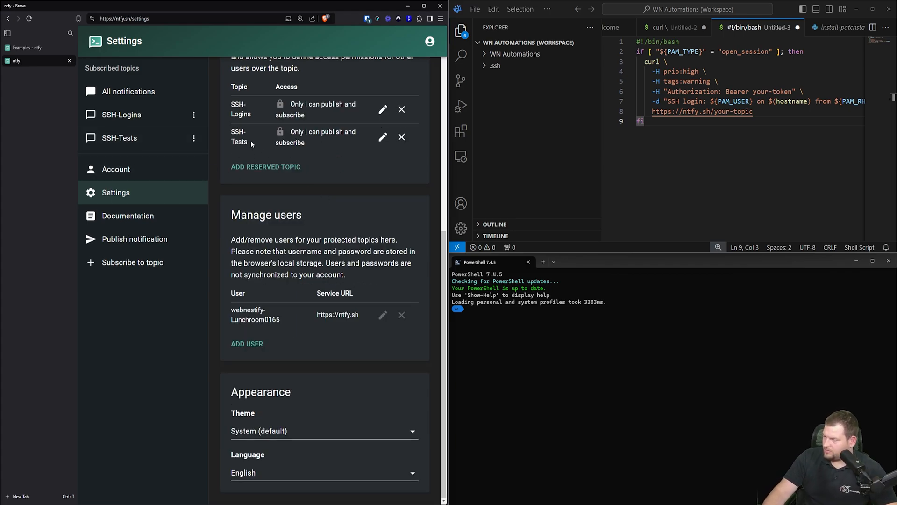
{"action": "double_click", "coordinate": [238, 136]}
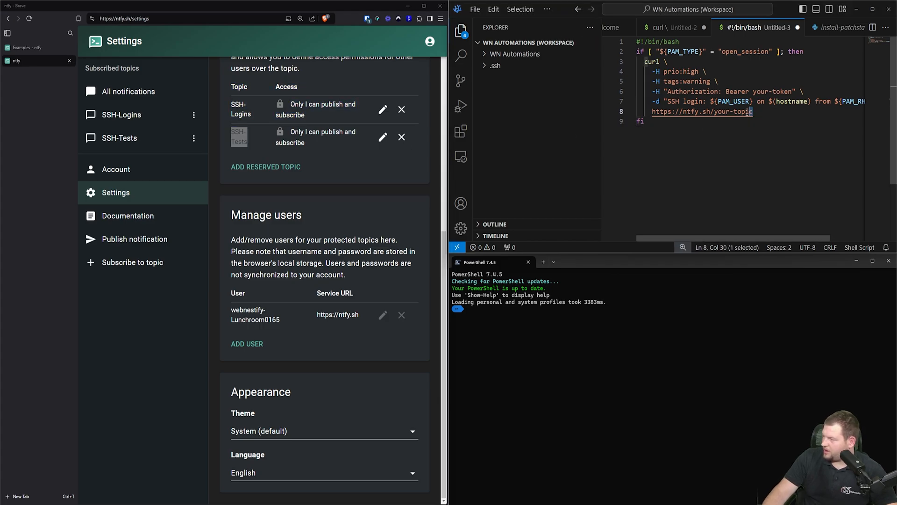
{"action": "type", "text": "SSH-Tests"}
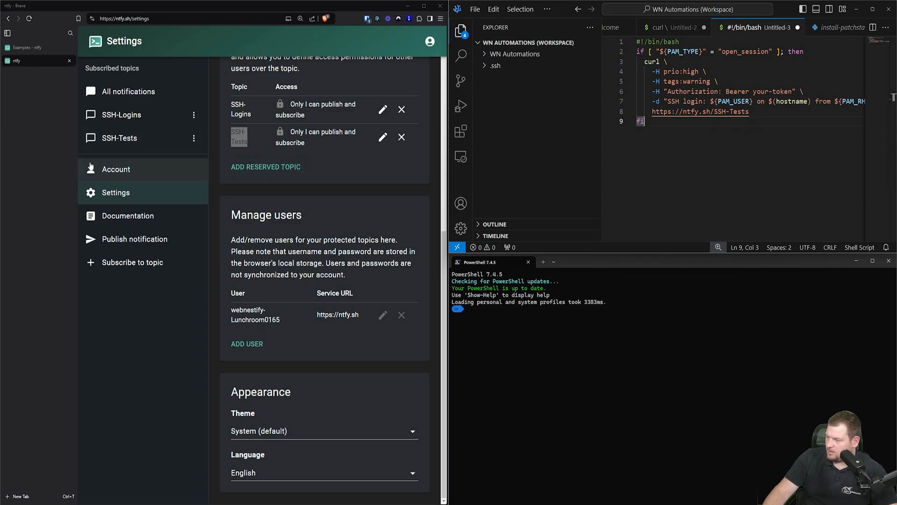
Step: Replace the your-token placeholder with the copied ssh-testng access token
{"action": "left_click", "coordinate": [116, 169]}
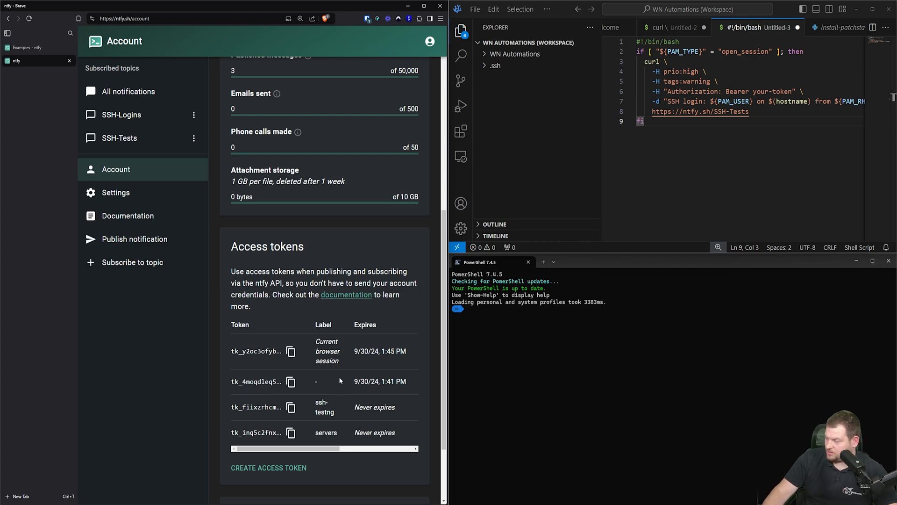
{"action": "mouse_move", "coordinate": [291, 408]}
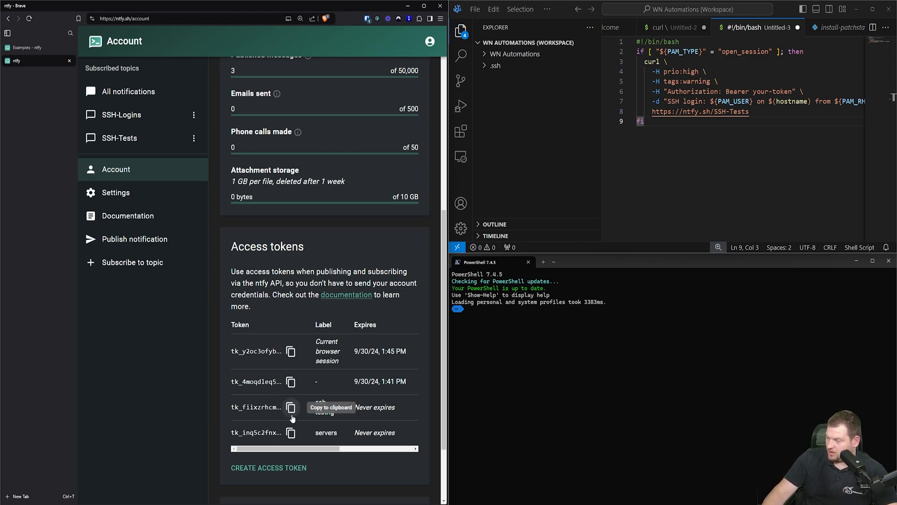
{"action": "left_click", "coordinate": [292, 407]}
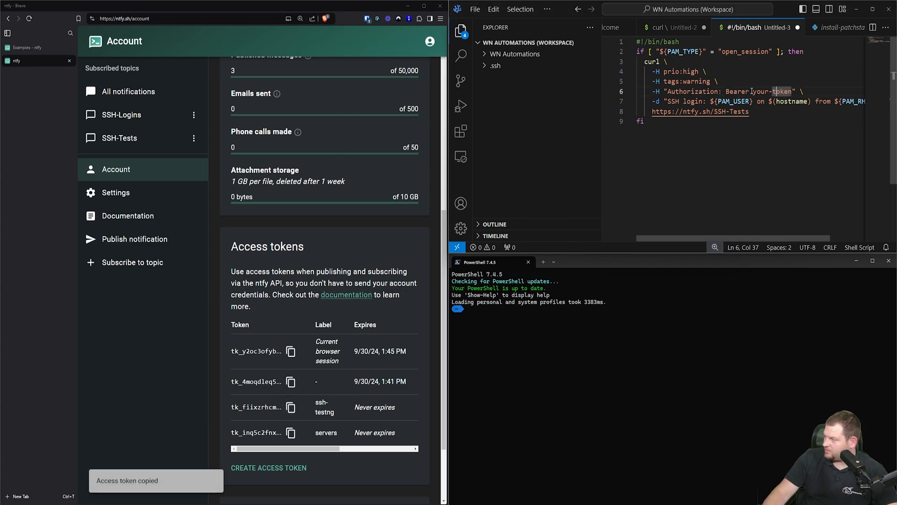
{"action": "double_click", "coordinate": [776, 91]}
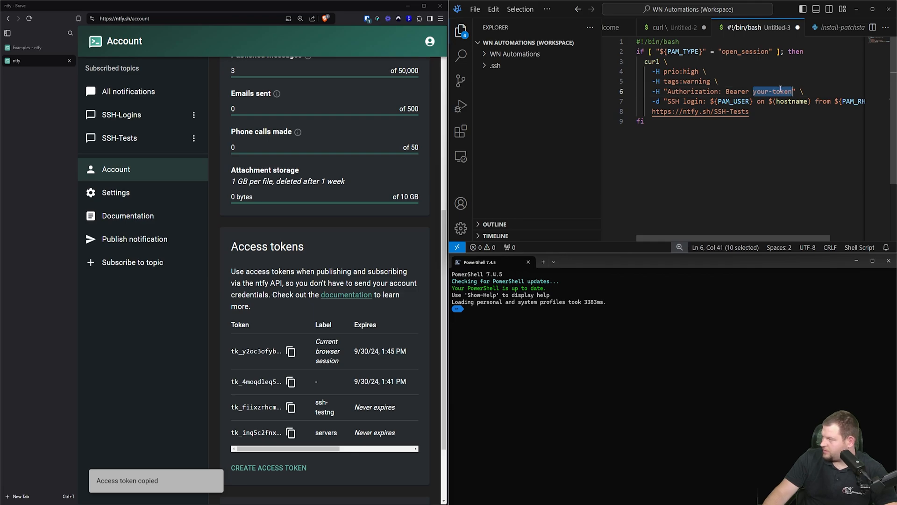
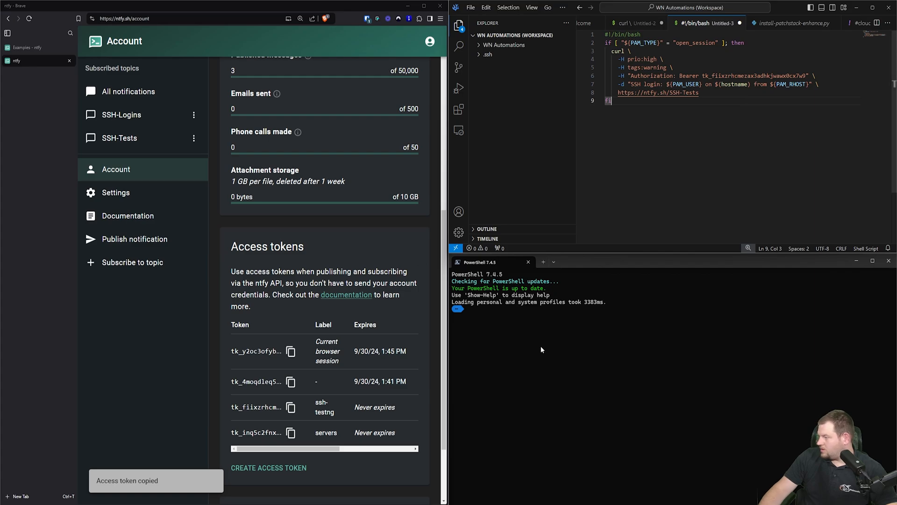
{"action": "mouse_move", "coordinate": [633, 203]}
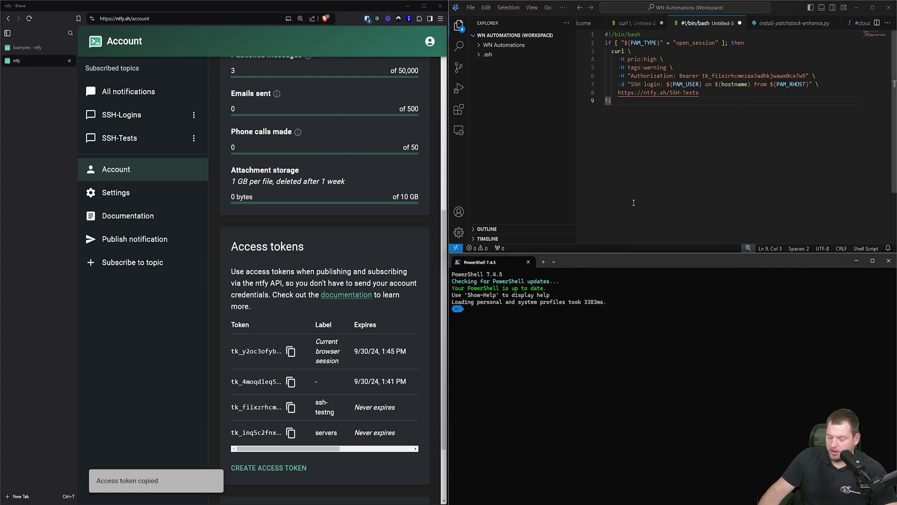
{"action": "mouse_move", "coordinate": [587, 322]}
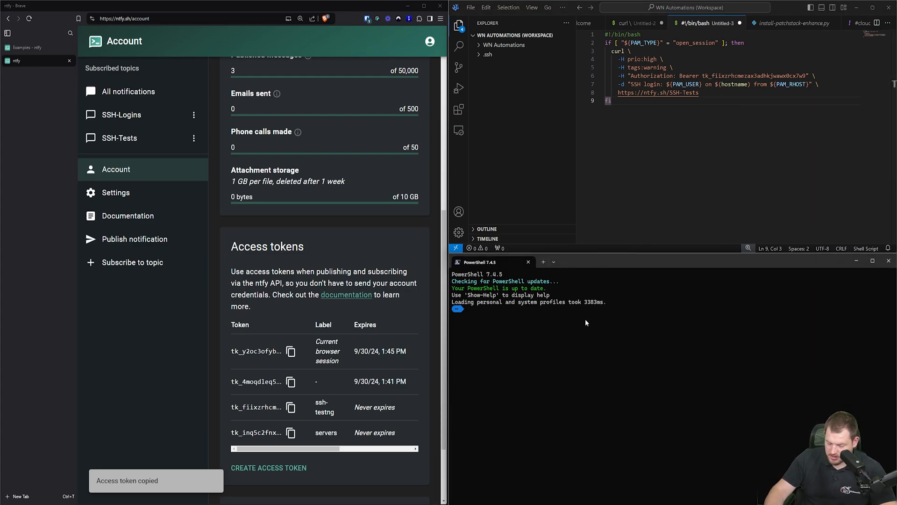
{"action": "type", "text": "ssh webnestify@5.161.86.86"}
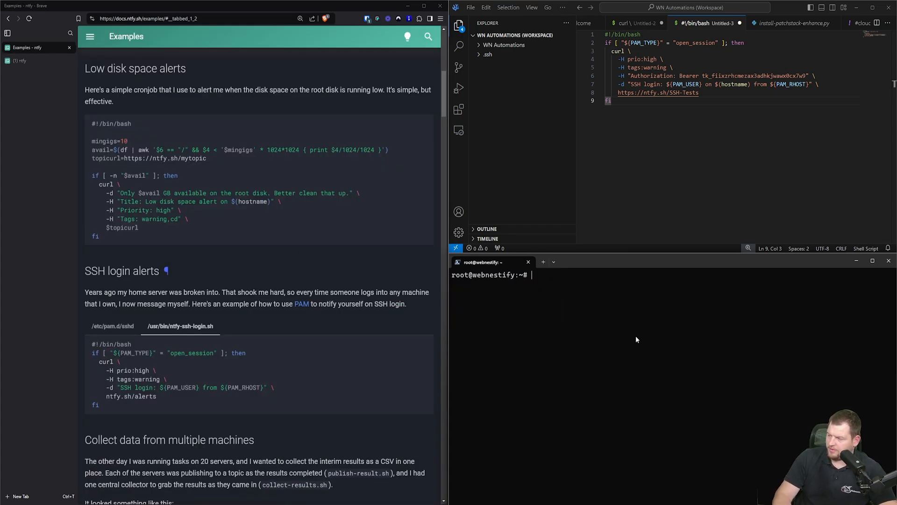
{"action": "left_click", "coordinate": [113, 326]}
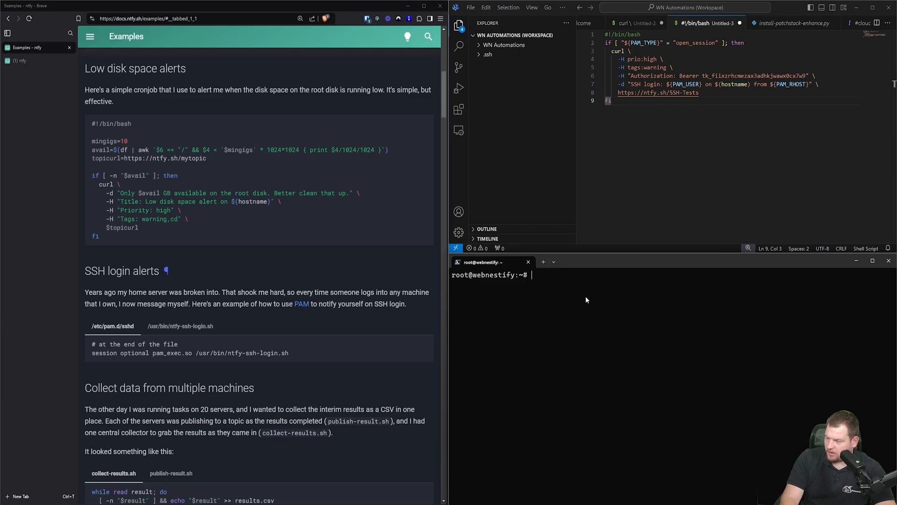
Step: Edit /etc/pam.d/sshd in nano to add the pam_exec ntfy-ssh-login.sh session line and save
{"action": "type", "text": "nano /etc/"}
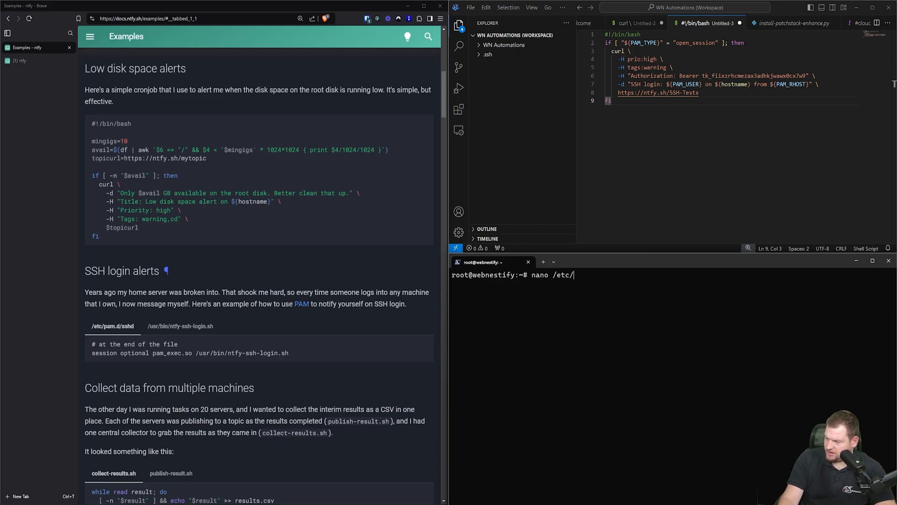
{"action": "type", "text": "pam.d/"}
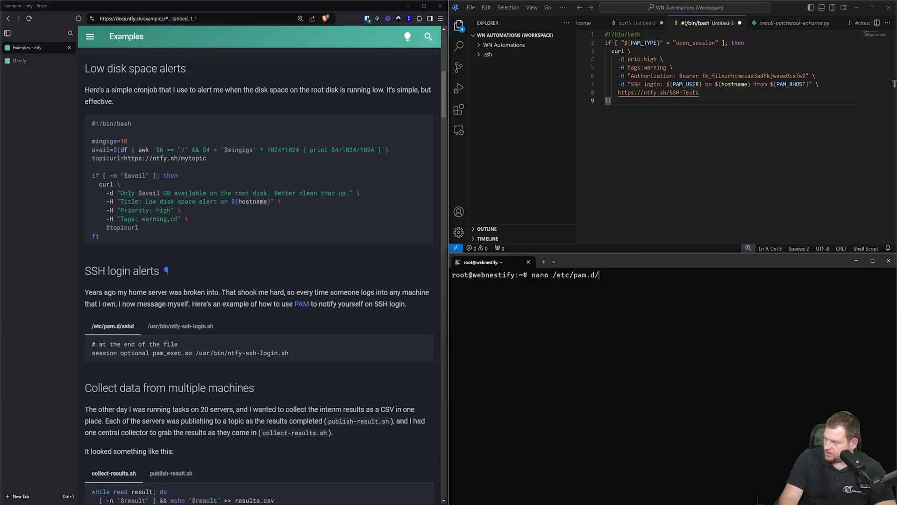
{"action": "type", "text": "sshd"}
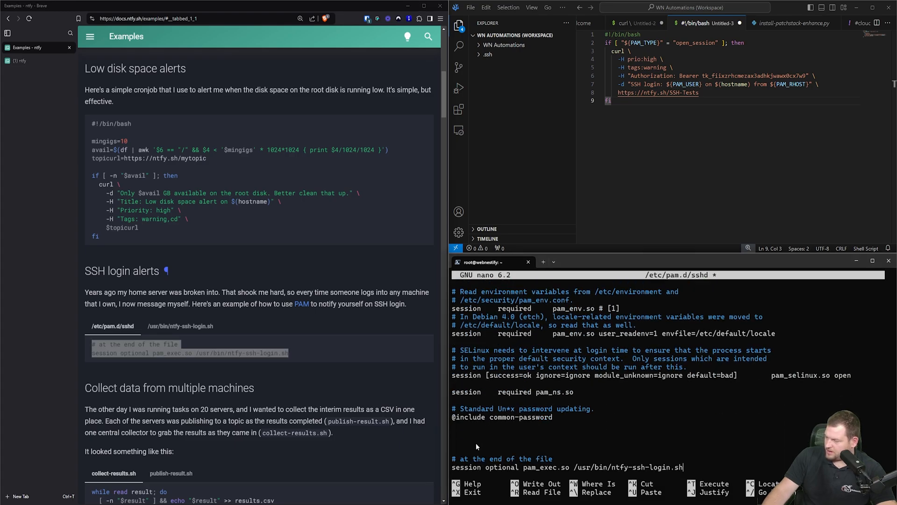
{"action": "key", "text": "Ctrl+O"}
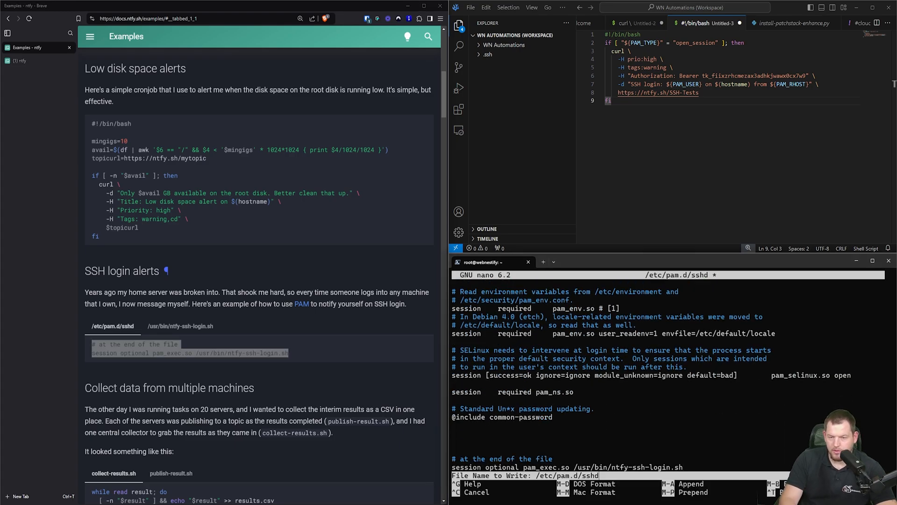
{"action": "key", "text": "Enter"}
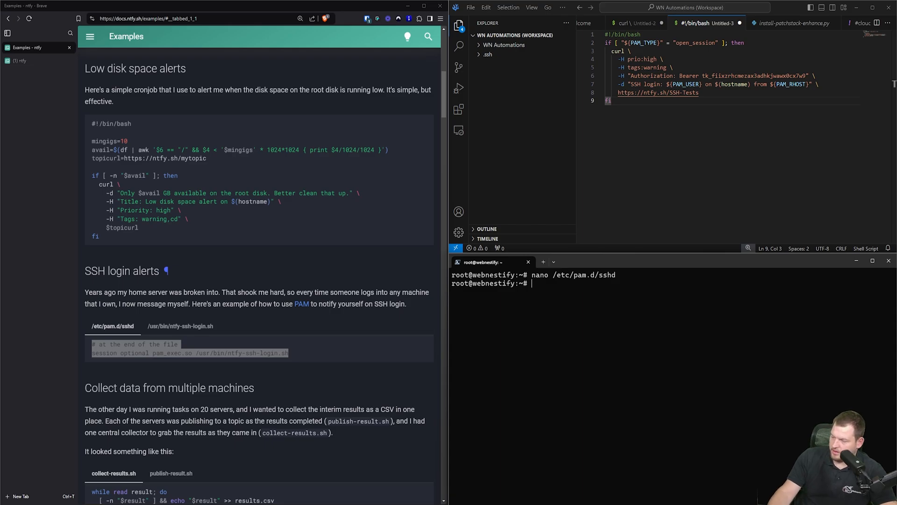
Step: Show the example login script in the docs and create /usr/bin/ntfy-ssh-login.sh in nano
{"action": "left_click", "coordinate": [180, 326]}
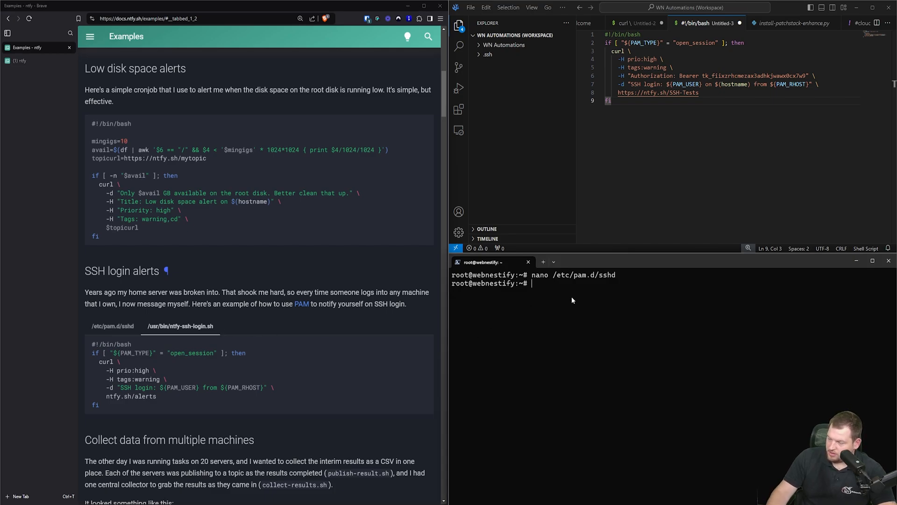
{"action": "type", "text": "nanoi"}
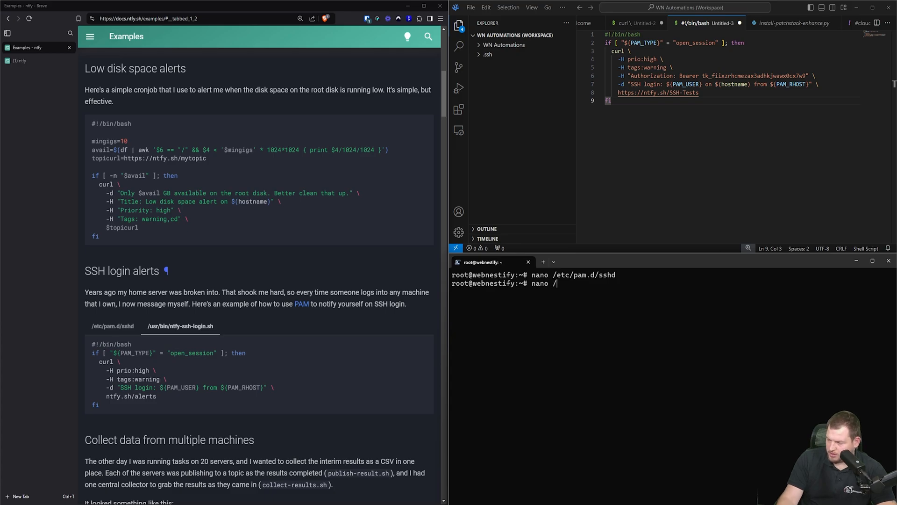
{"action": "type", "text": "usr/b"}
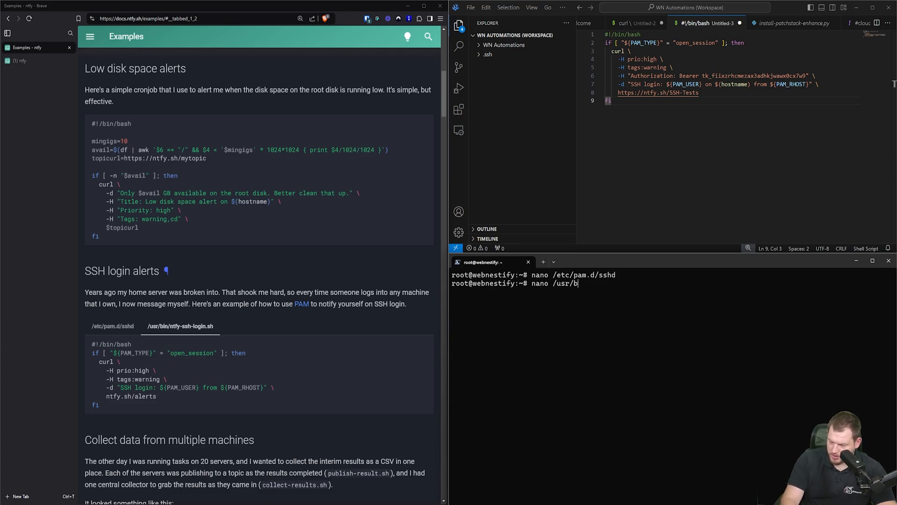
{"action": "type", "text": "in/"}
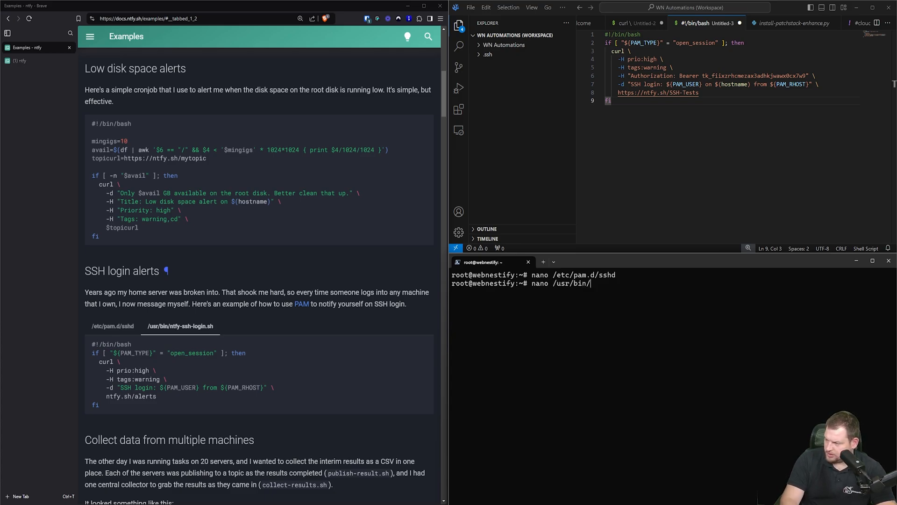
{"action": "type", "text": "ntfy"}
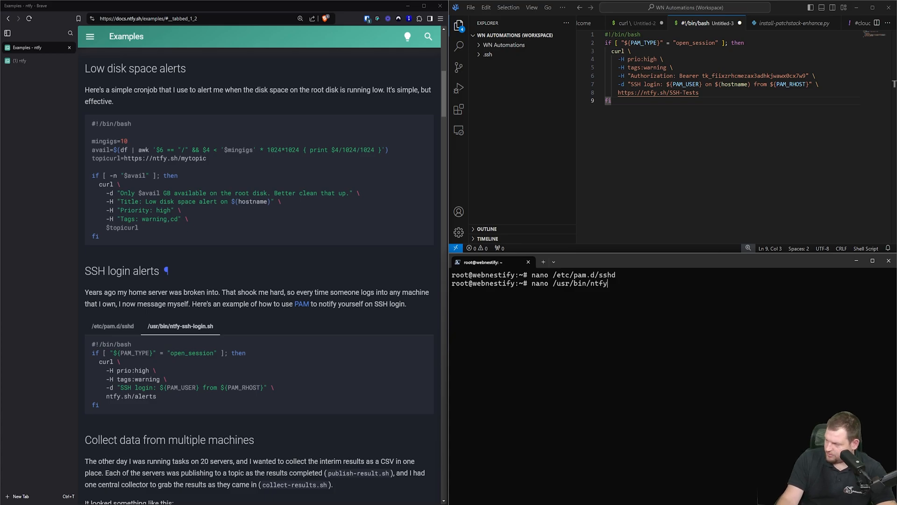
{"action": "type", "text": "-ssh-lo"}
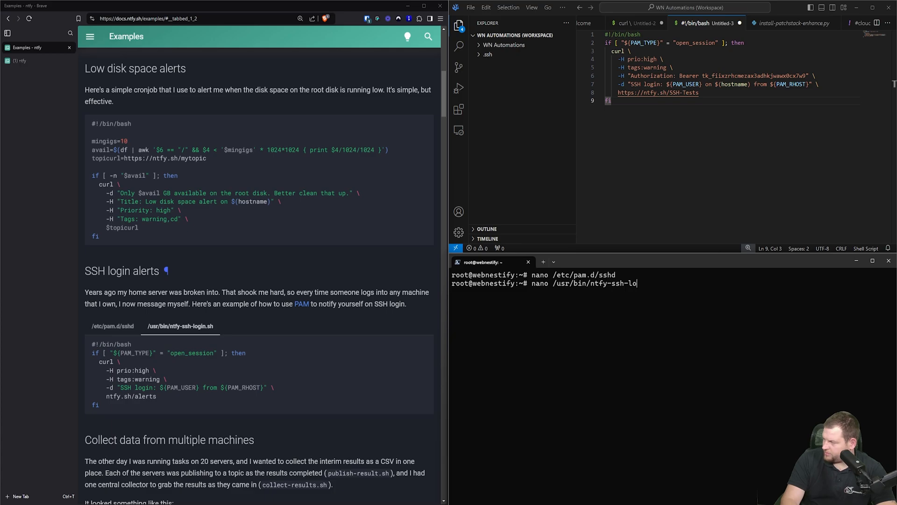
{"action": "type", "text": "gin.sh"}
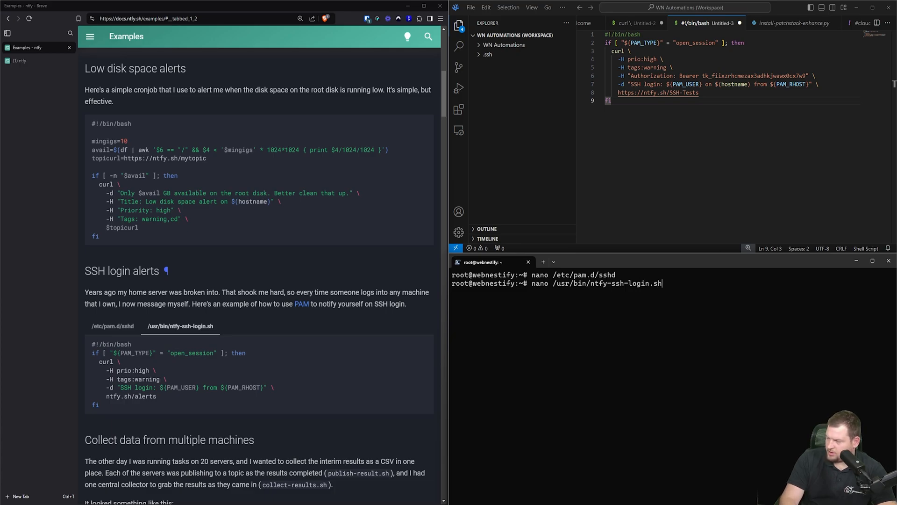
{"action": "key", "text": "Enter"}
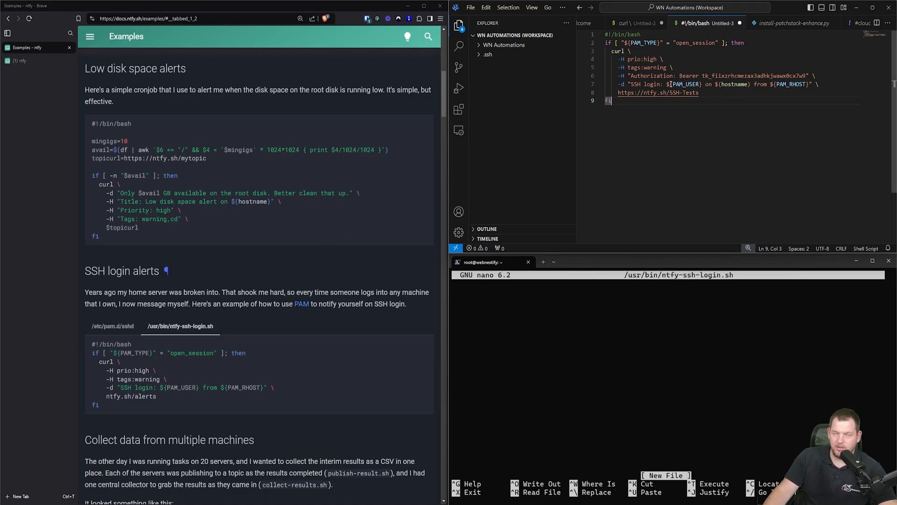
{"action": "mouse_move", "coordinate": [655, 92]}
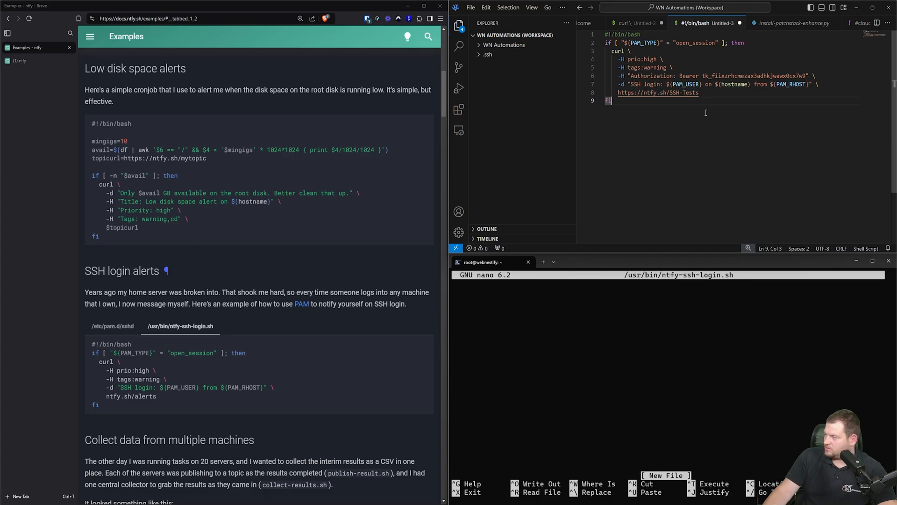
Step: Select the whole login script so it can be copied into the file
{"action": "key", "text": "Ctrl+a"}
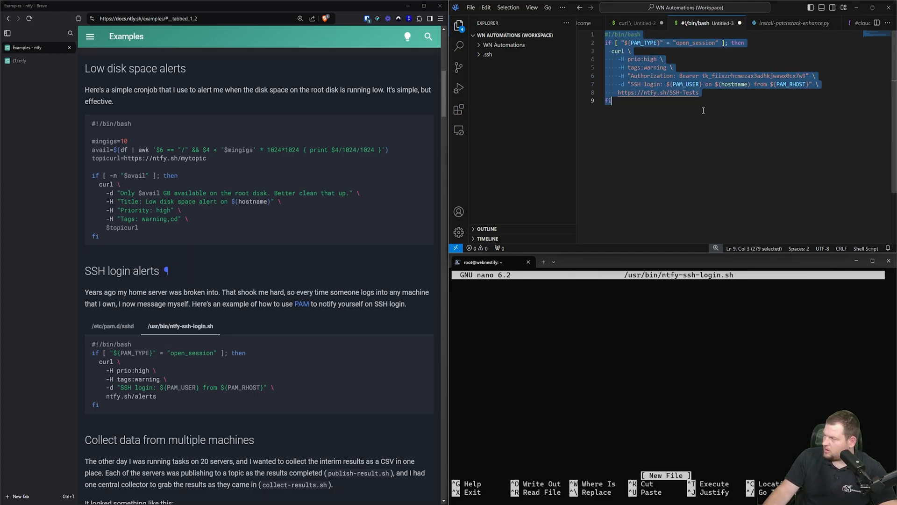
{"action": "left_click", "coordinate": [703, 109]}
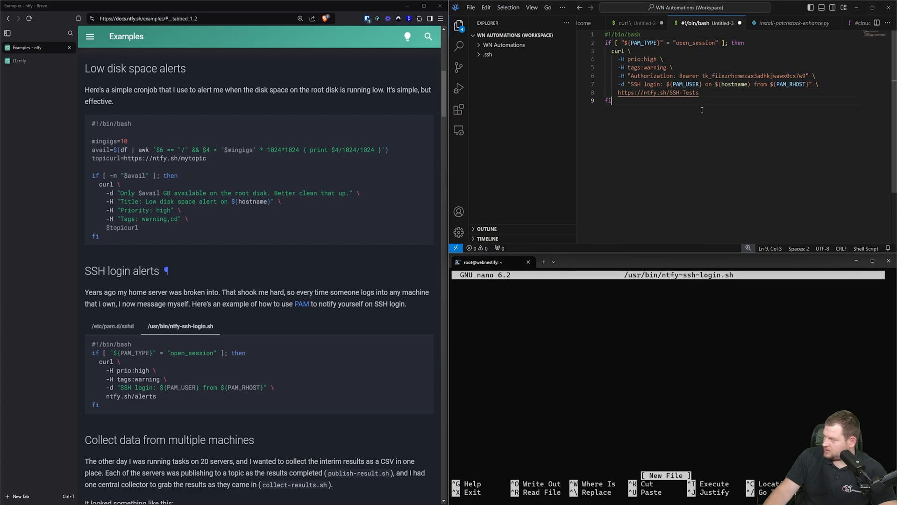
{"action": "key", "text": "Ctrl+a"}
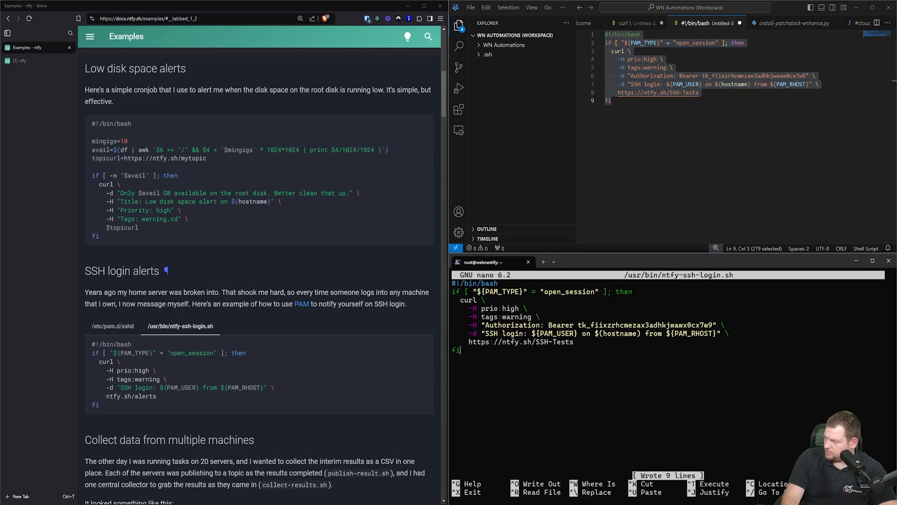
Step: Close nano, log out of the server, show the SSH-Tests topic, and reconnect with ssh webnestify
{"action": "key", "text": "Ctrl+X"}
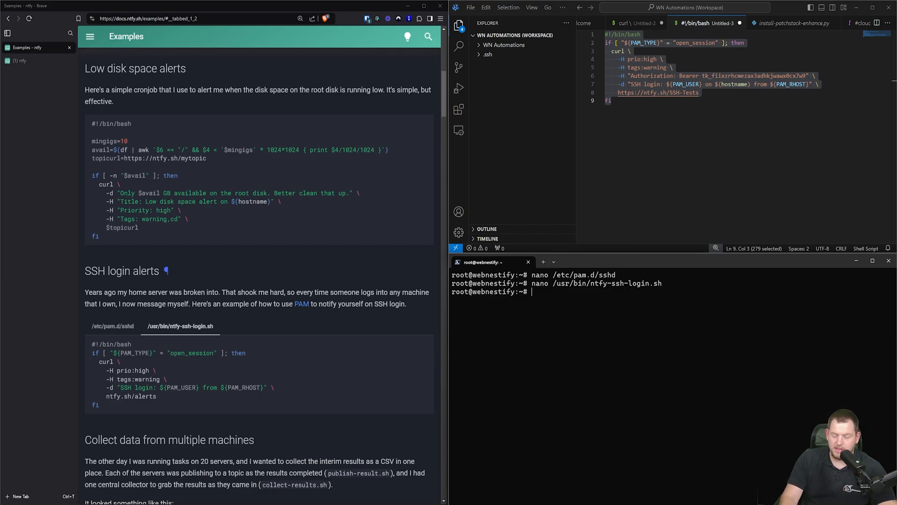
{"action": "type", "text": "systemctl restart ssh"}
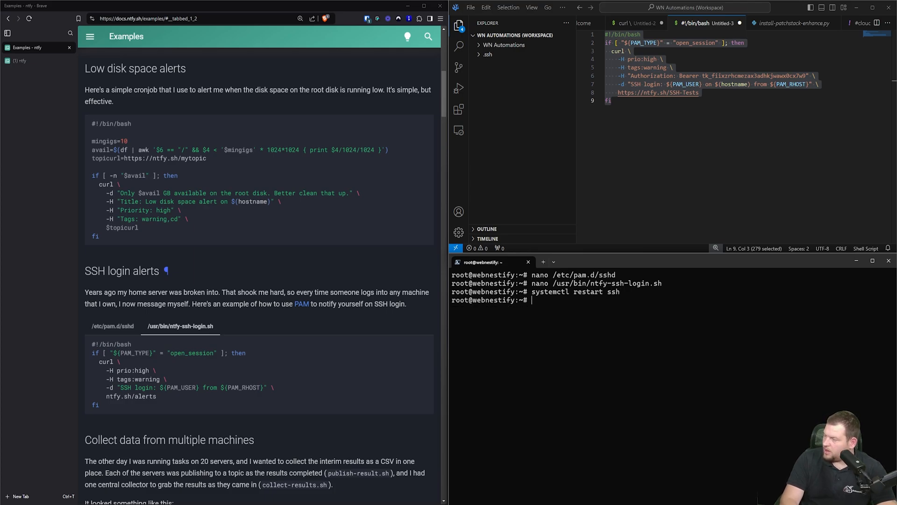
{"action": "type", "text": "exit"}
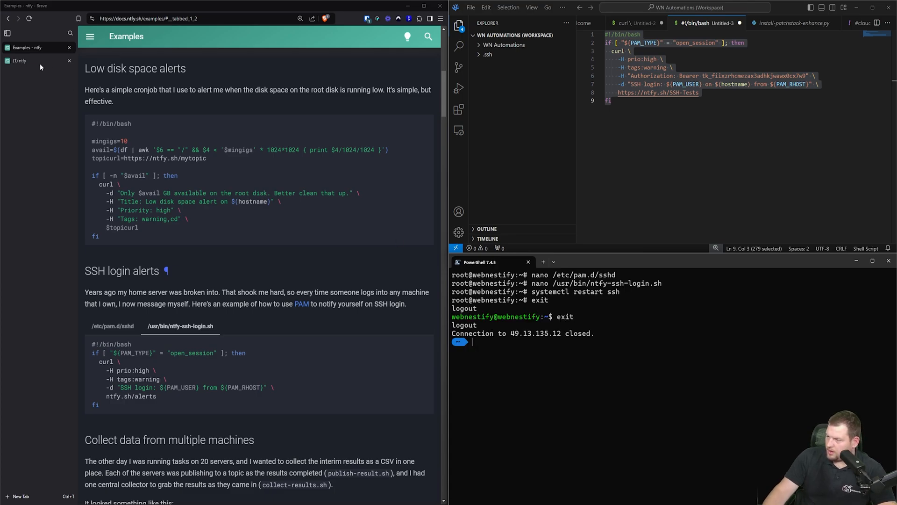
{"action": "left_click", "coordinate": [26, 60]}
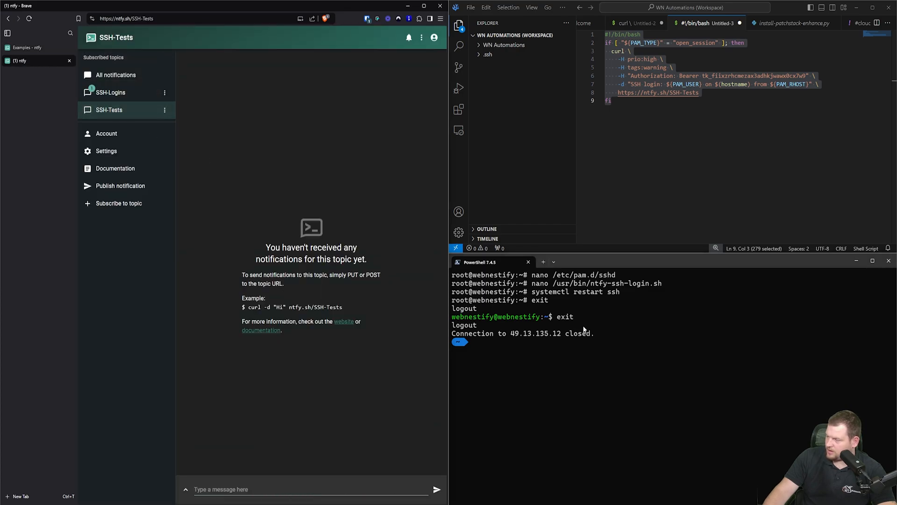
{"action": "type", "text": "ssh webnestify"}
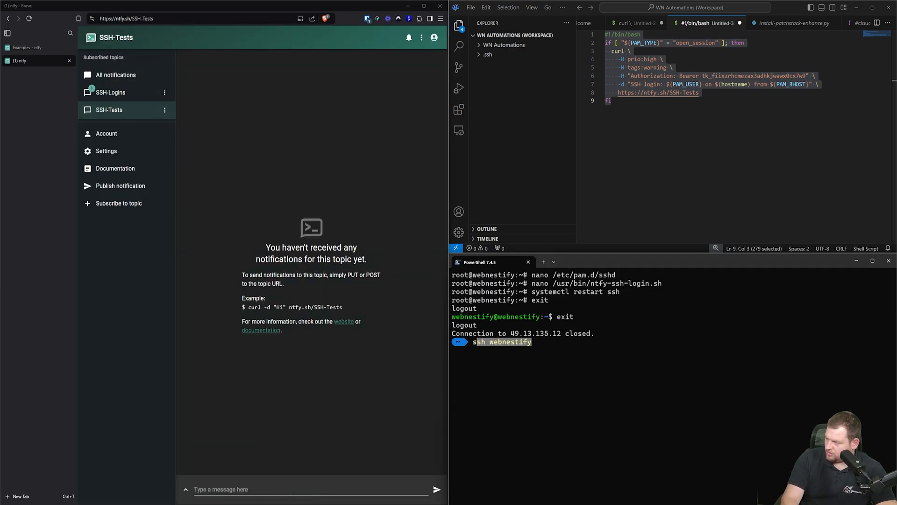
{"action": "key", "text": "Enter"}
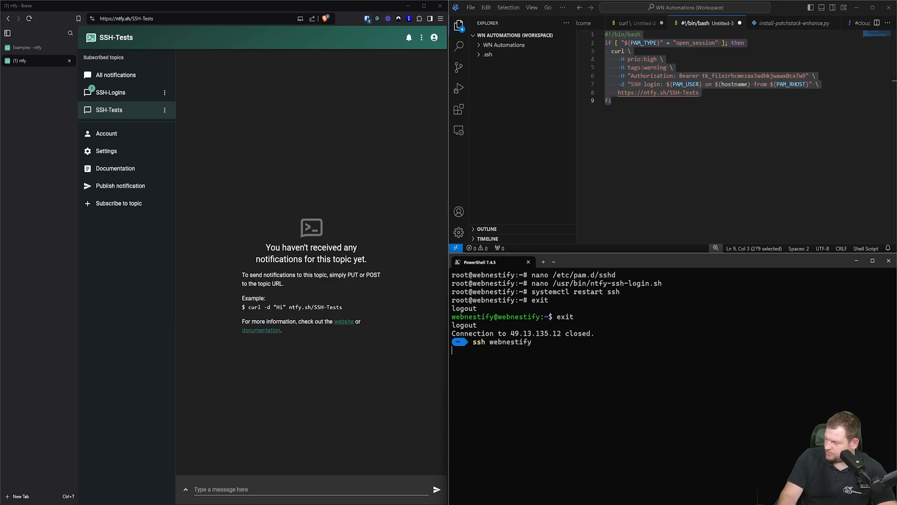
Step: As root, chmod +x /usr/bin/ntfy-ssh-login.sh, then exit and retype ssh webnestify
{"action": "key", "text": "Enter"}
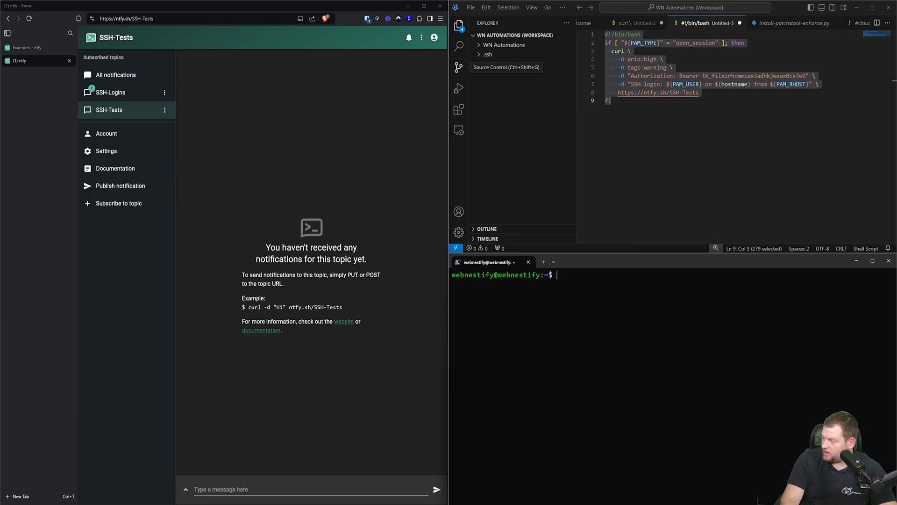
{"action": "type", "text": "sudo -i"}
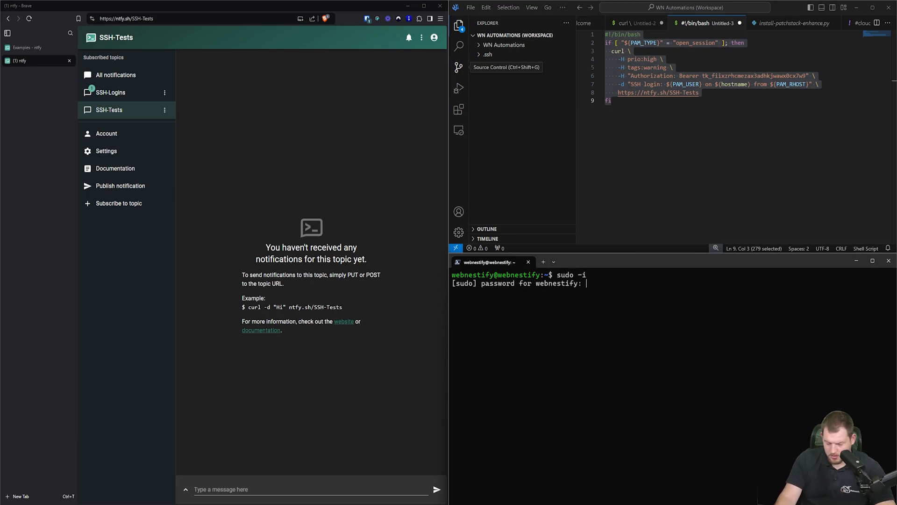
{"action": "key", "text": "Enter"}
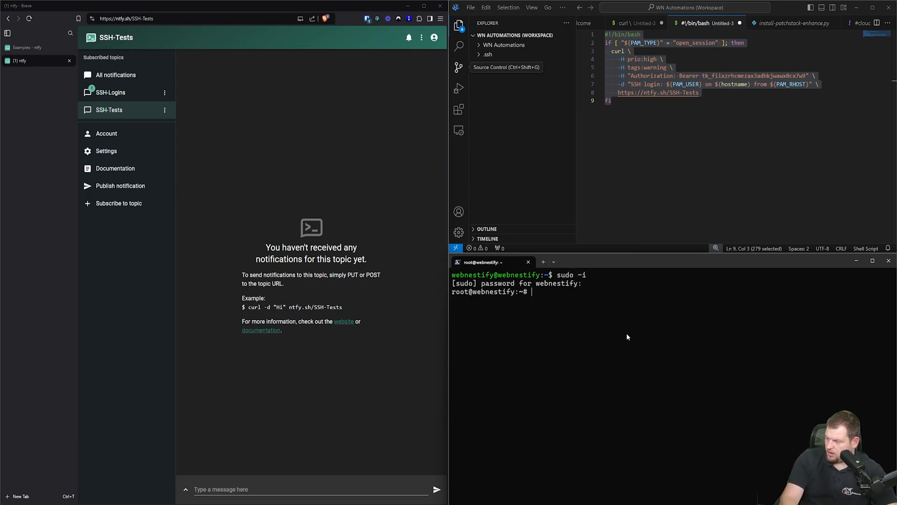
{"action": "type", "text": "chmod"}
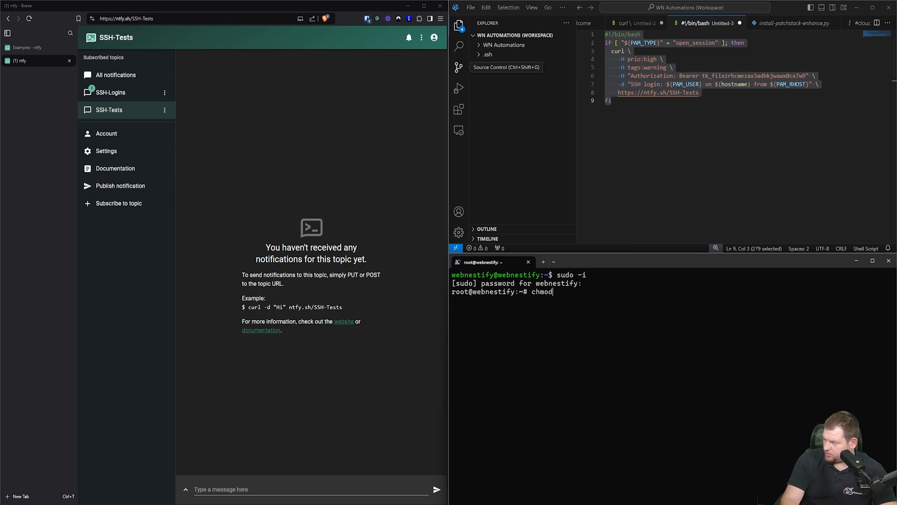
{"action": "type", "text": "+x /"}
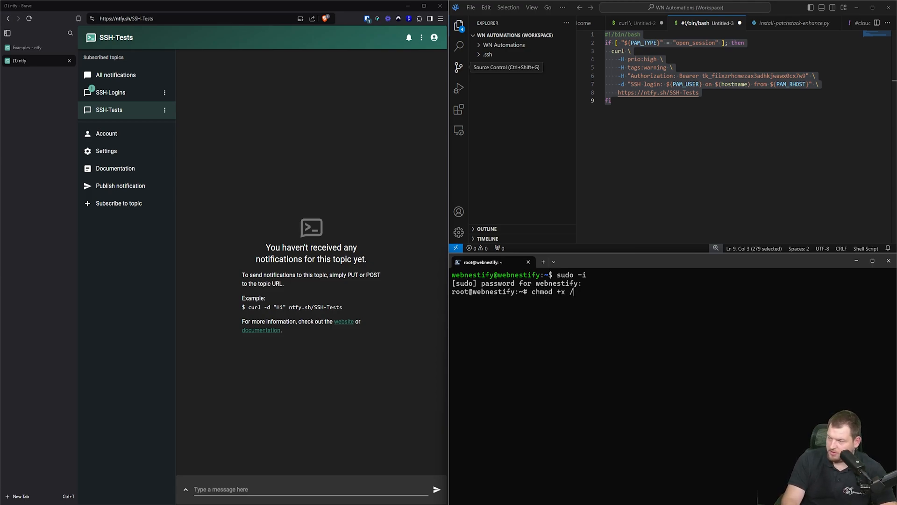
{"action": "type", "text": "usr/bin/ntfy-ssh-login.sh"}
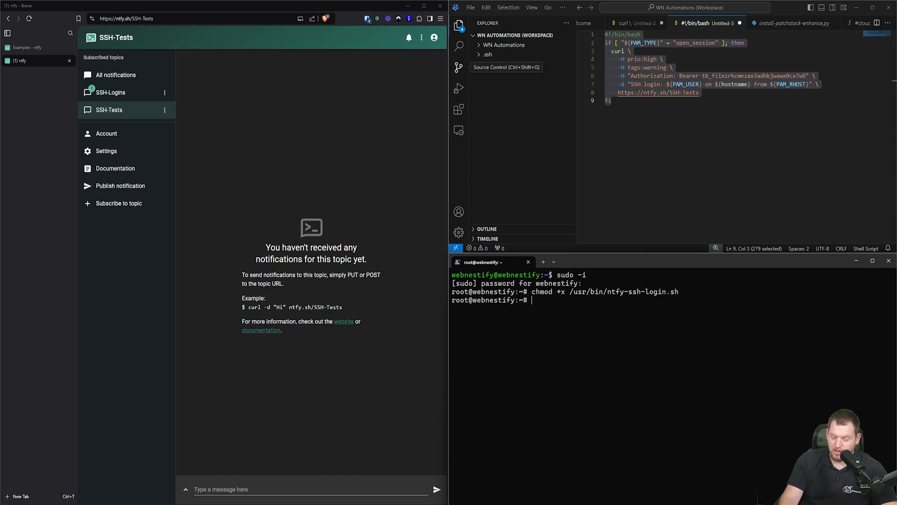
{"action": "type", "text": "exit"}
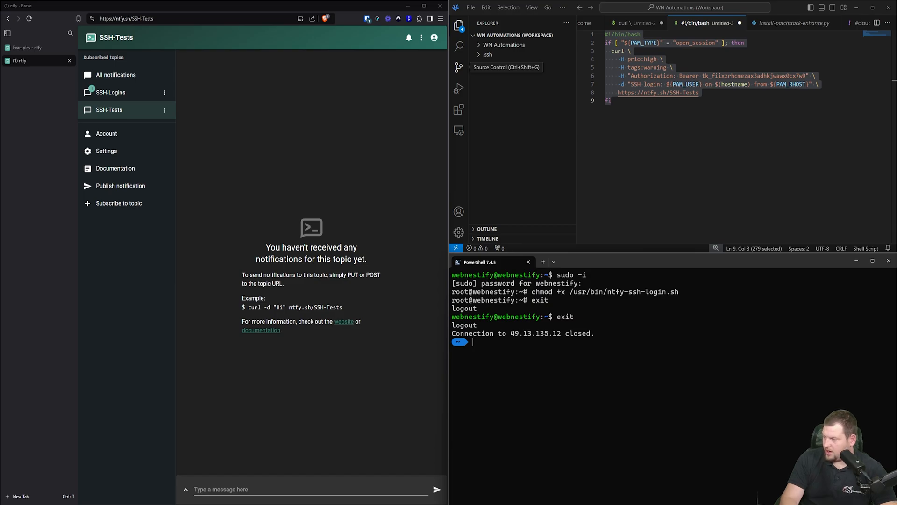
{"action": "type", "text": "ssh webnestify"}
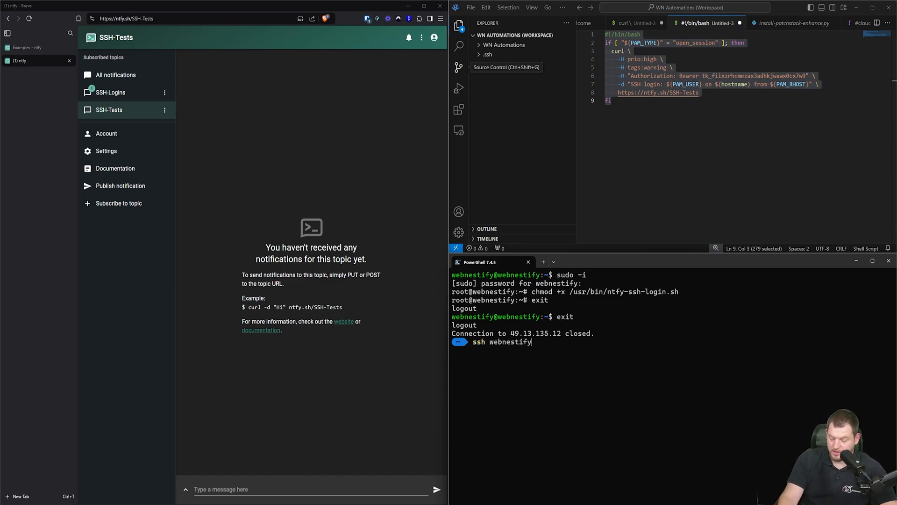
Step: Log in to webnestify over SSH to trigger the SSH-Tests login warning
{"action": "key", "text": "Enter"}
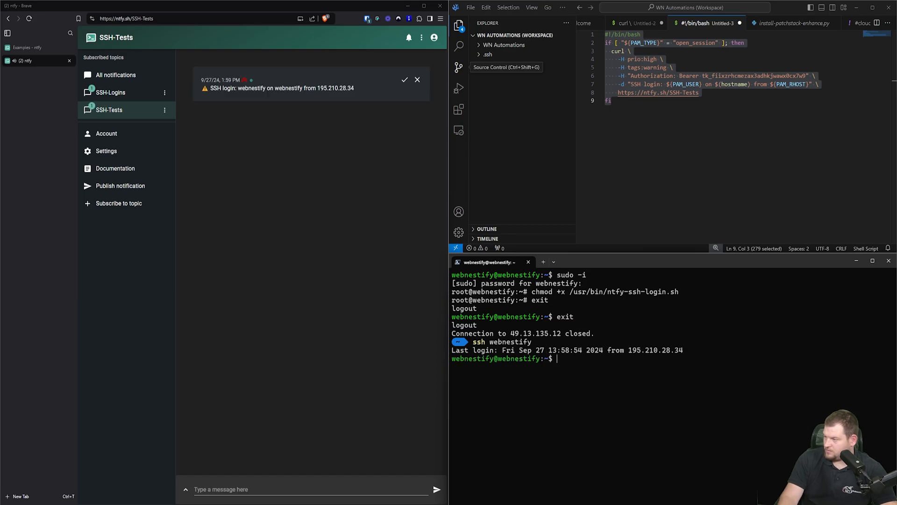
{"action": "mouse_move", "coordinate": [409, 164]}
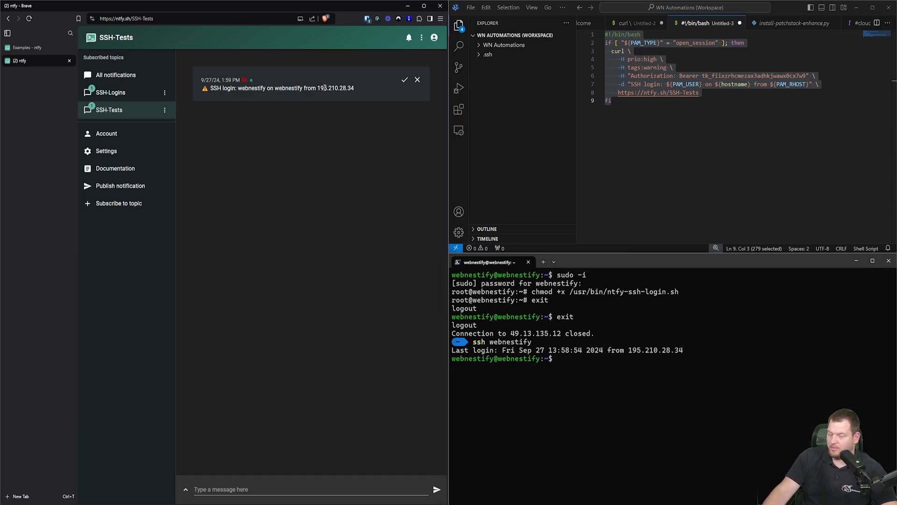
{"action": "mouse_move", "coordinate": [592, 369]}
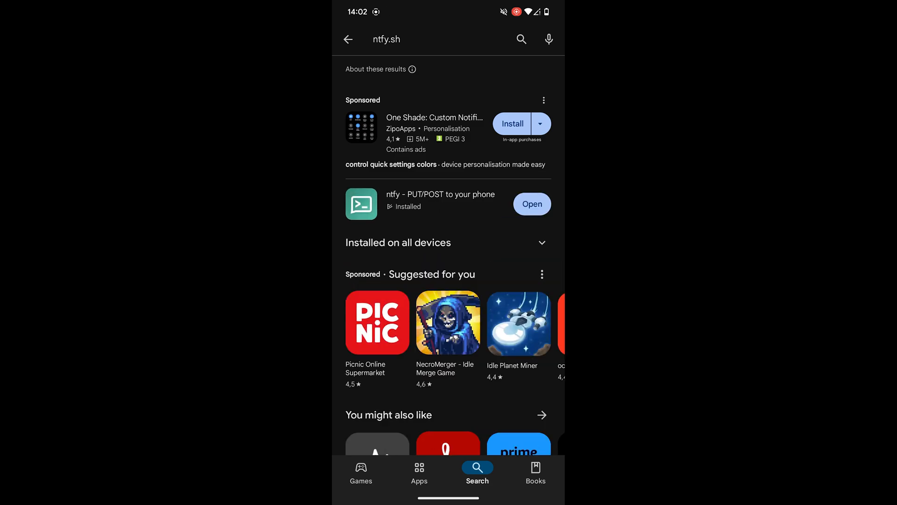
Step: Launch ntfy on Android, allow notifications, subscribe to SSH-TESTS, and start logging in
{"action": "left_click", "coordinate": [532, 204]}
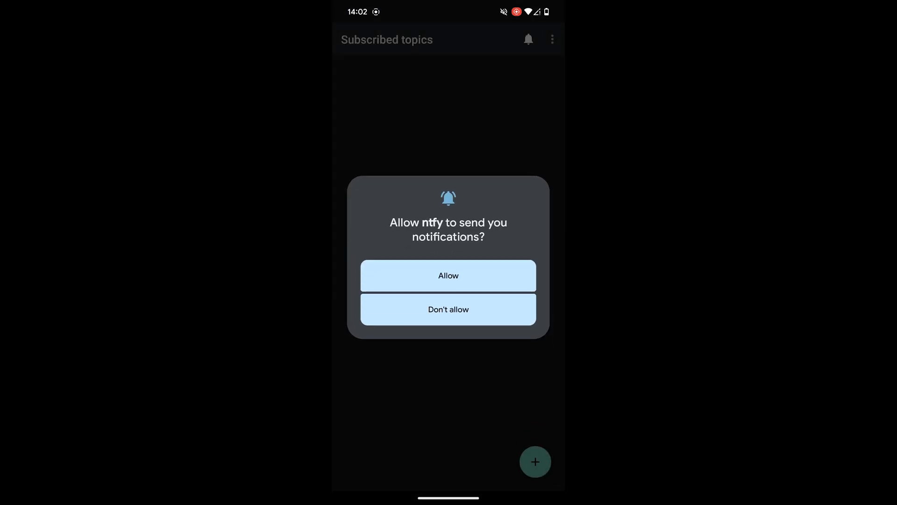
{"action": "left_click", "coordinate": [448, 276]}
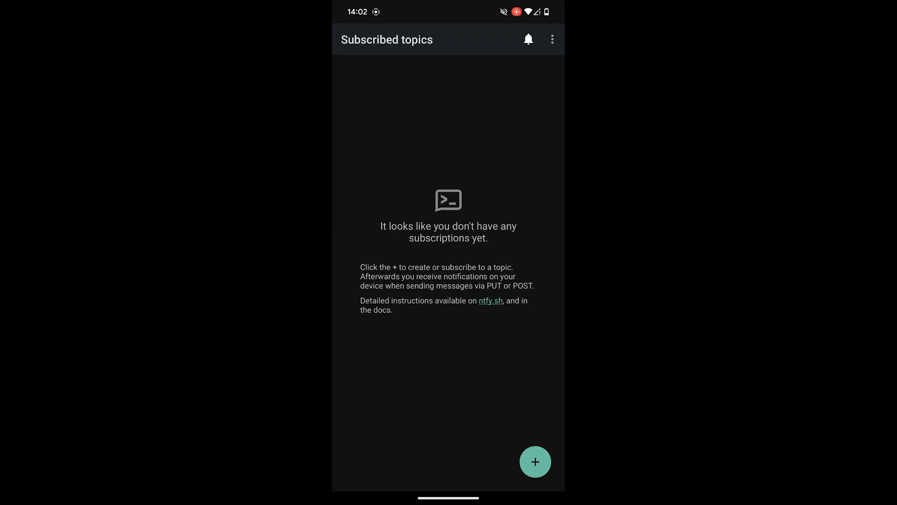
{"action": "left_click", "coordinate": [535, 462]}
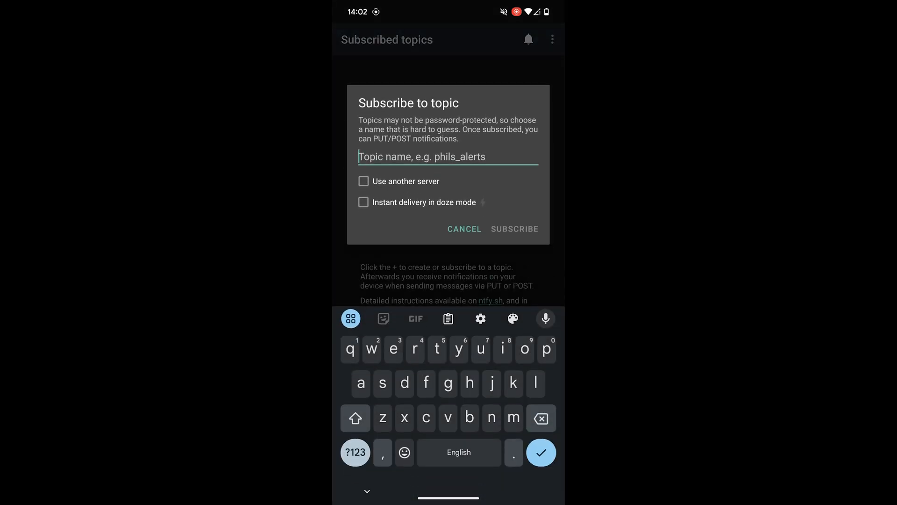
{"action": "type", "text": "SSH-TE"}
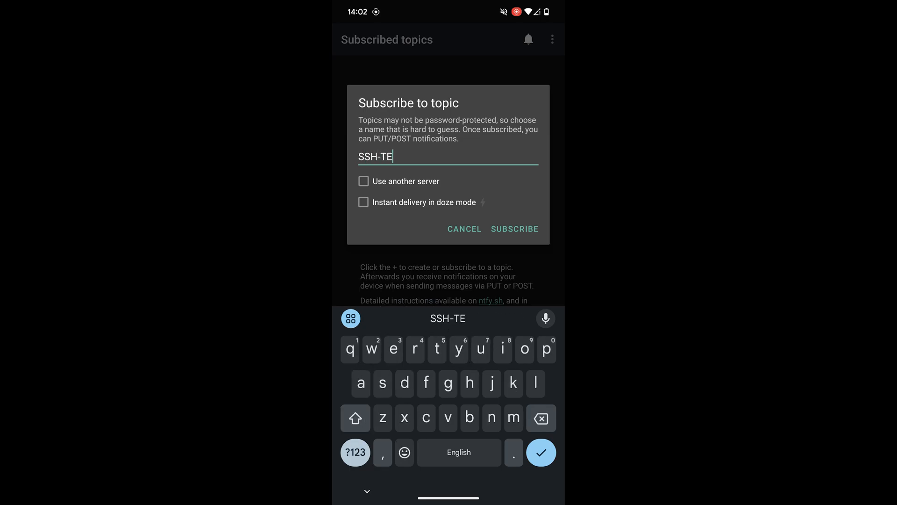
{"action": "type", "text": "STS"}
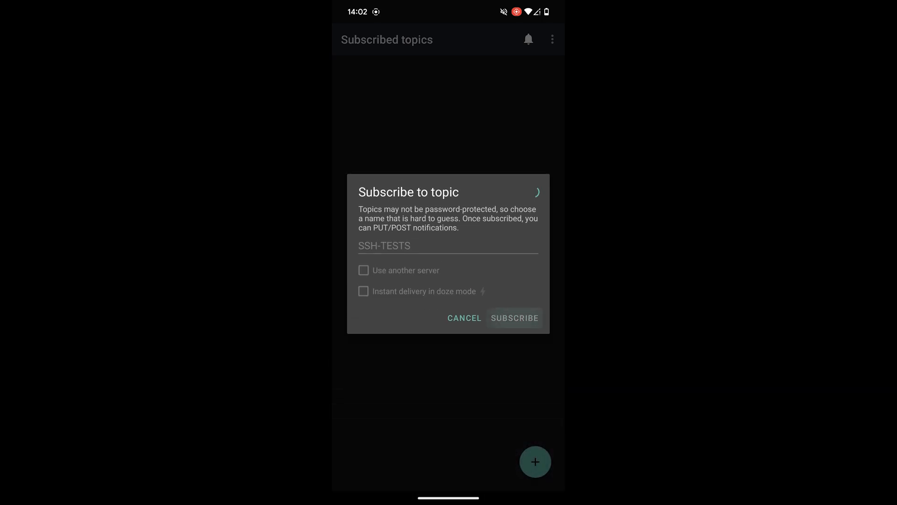
{"action": "left_click", "coordinate": [514, 318]}
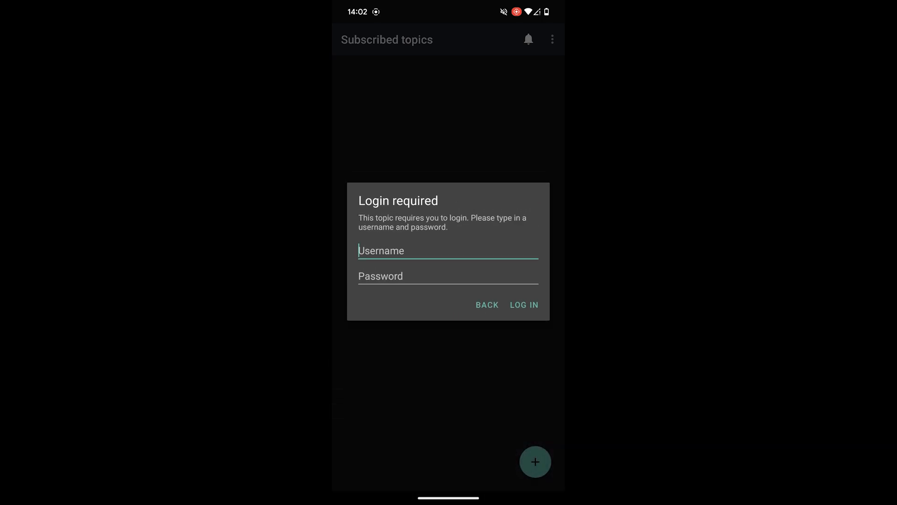
{"action": "left_click", "coordinate": [448, 251]}
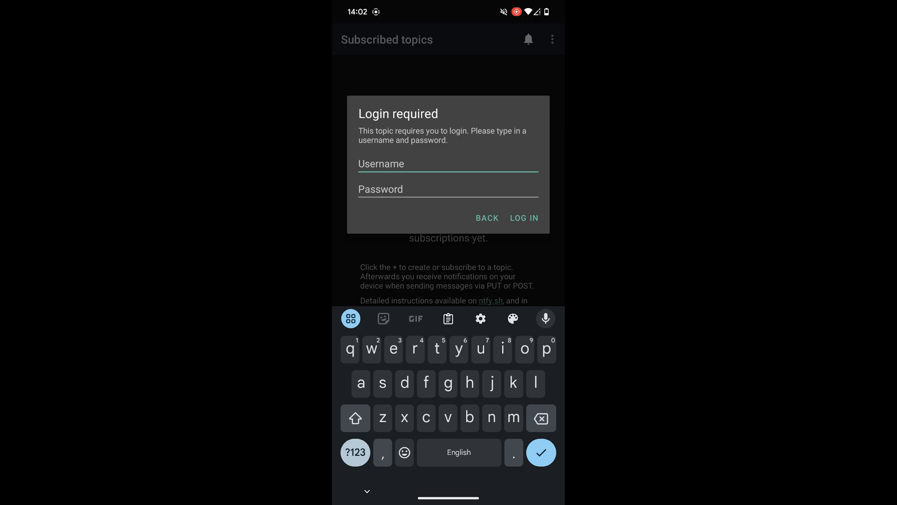
{"action": "left_click", "coordinate": [448, 164]}
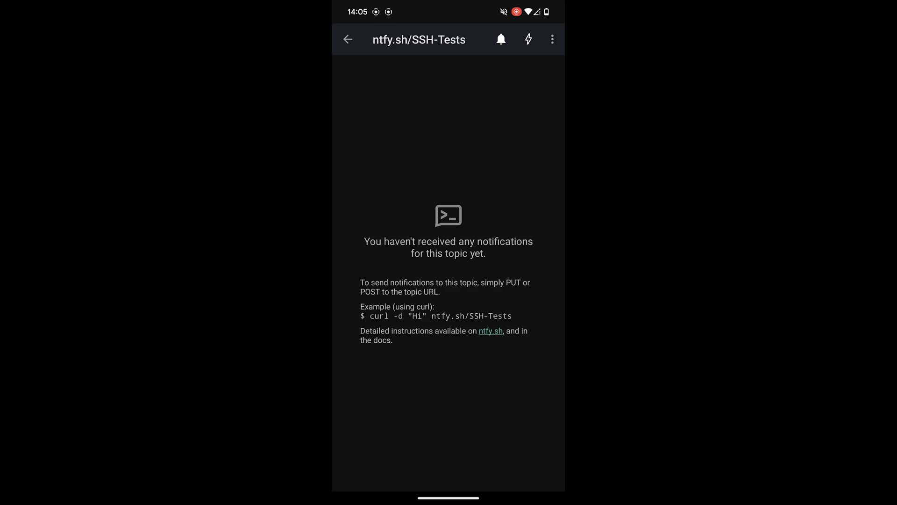
Step: Go back to the topic list and open ntfy.sh/SSH-Tests to read the login warning
{"action": "left_click", "coordinate": [528, 39]}
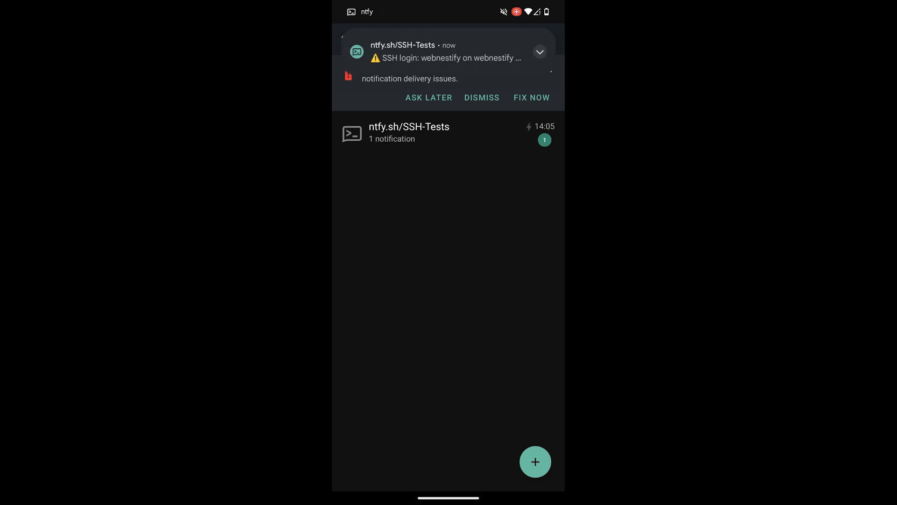
{"action": "left_click", "coordinate": [410, 132]}
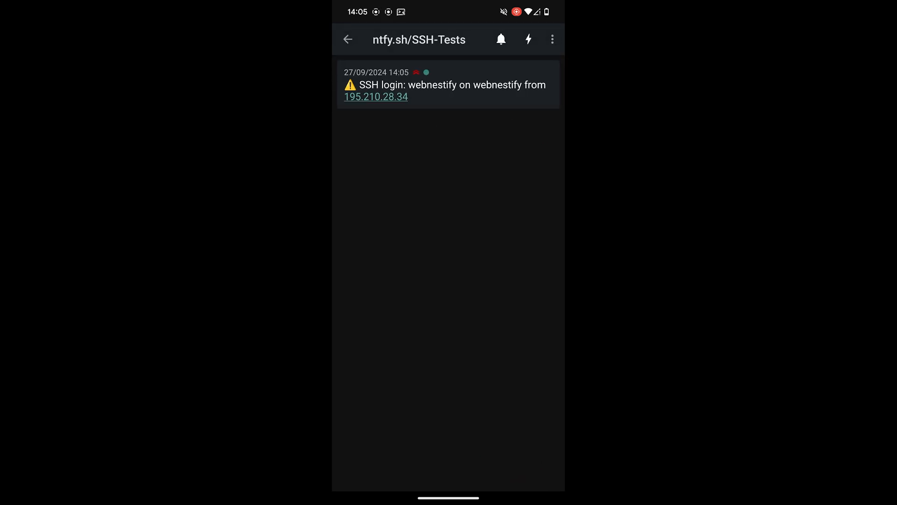